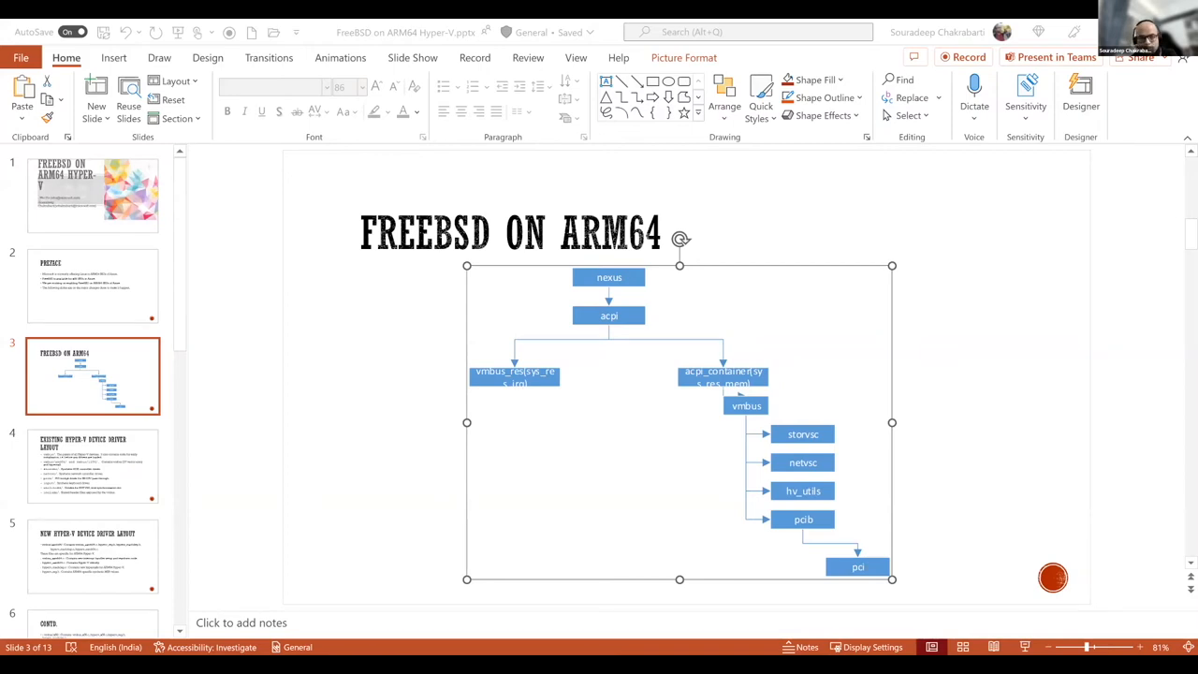
mouse_move(205, 337)
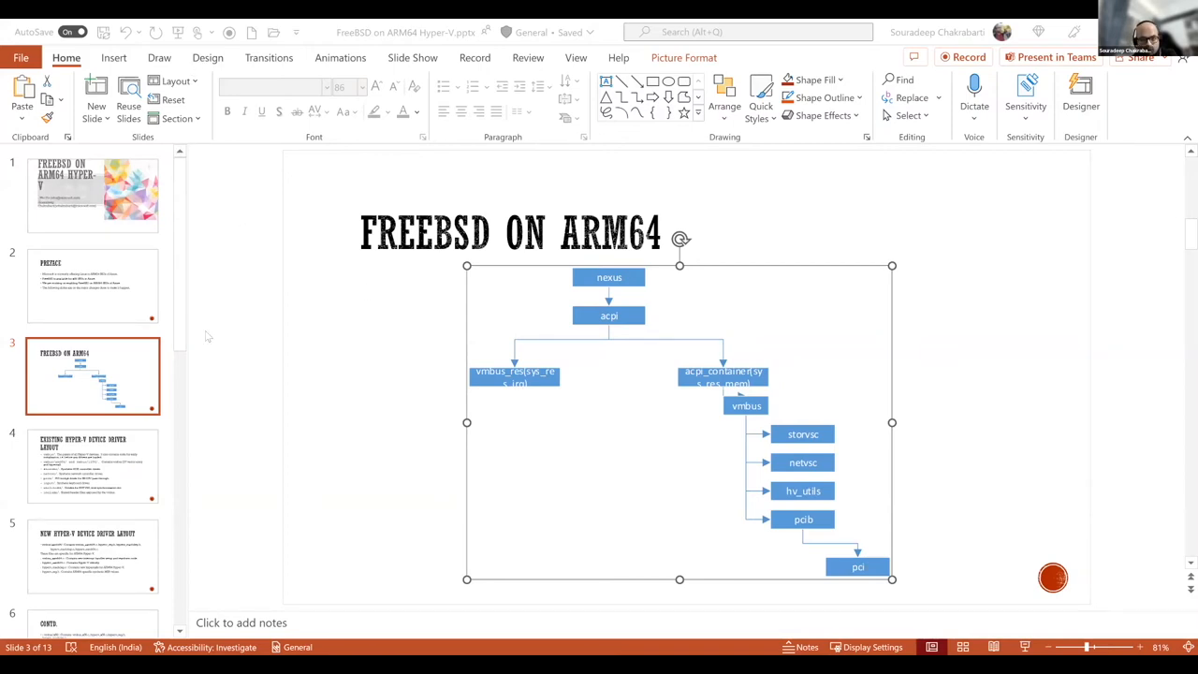
mouse_move(260, 322)
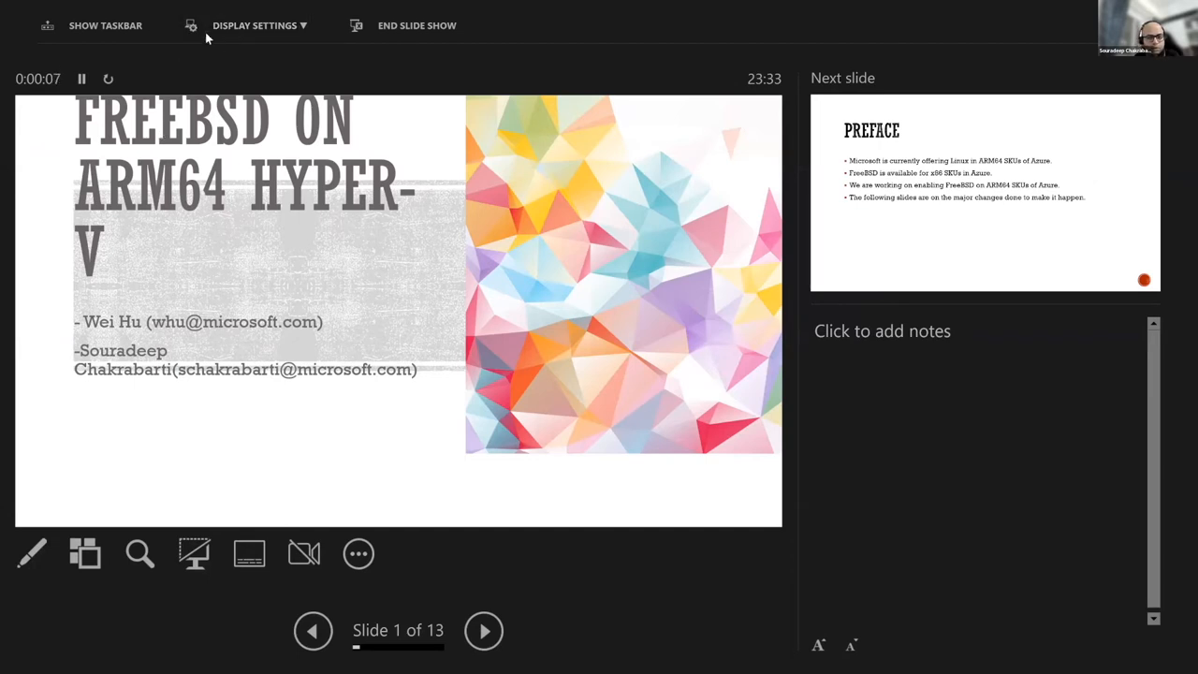
mouse_move(149, 82)
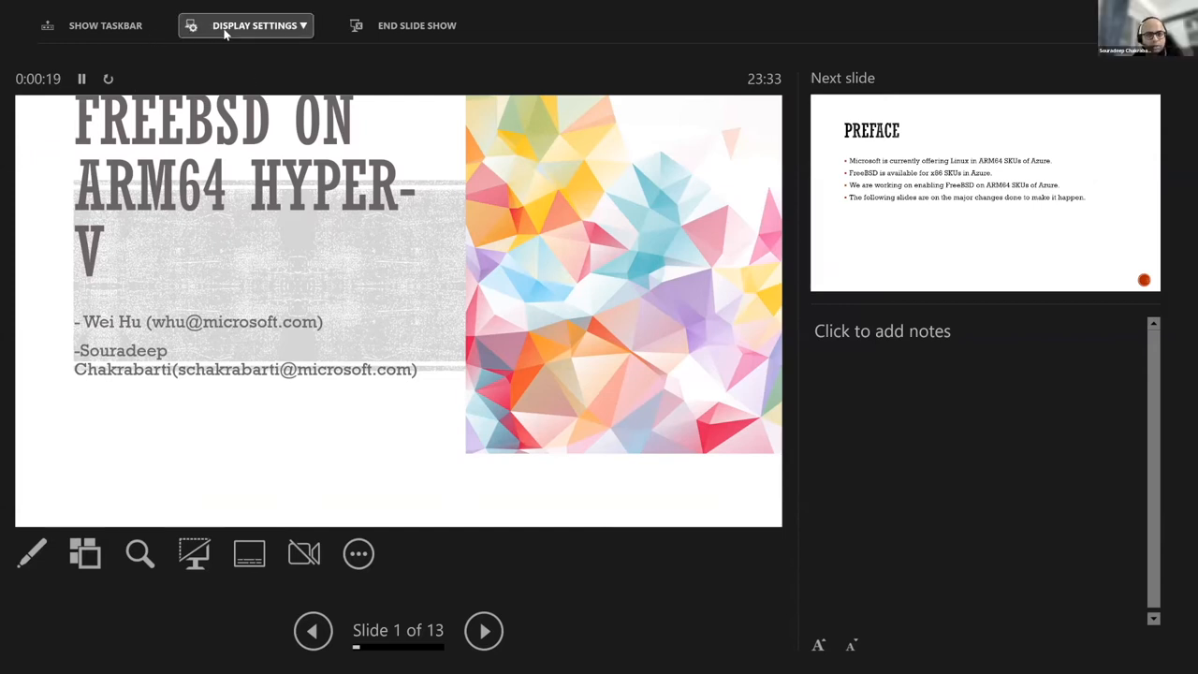
mouse_move(281, 157)
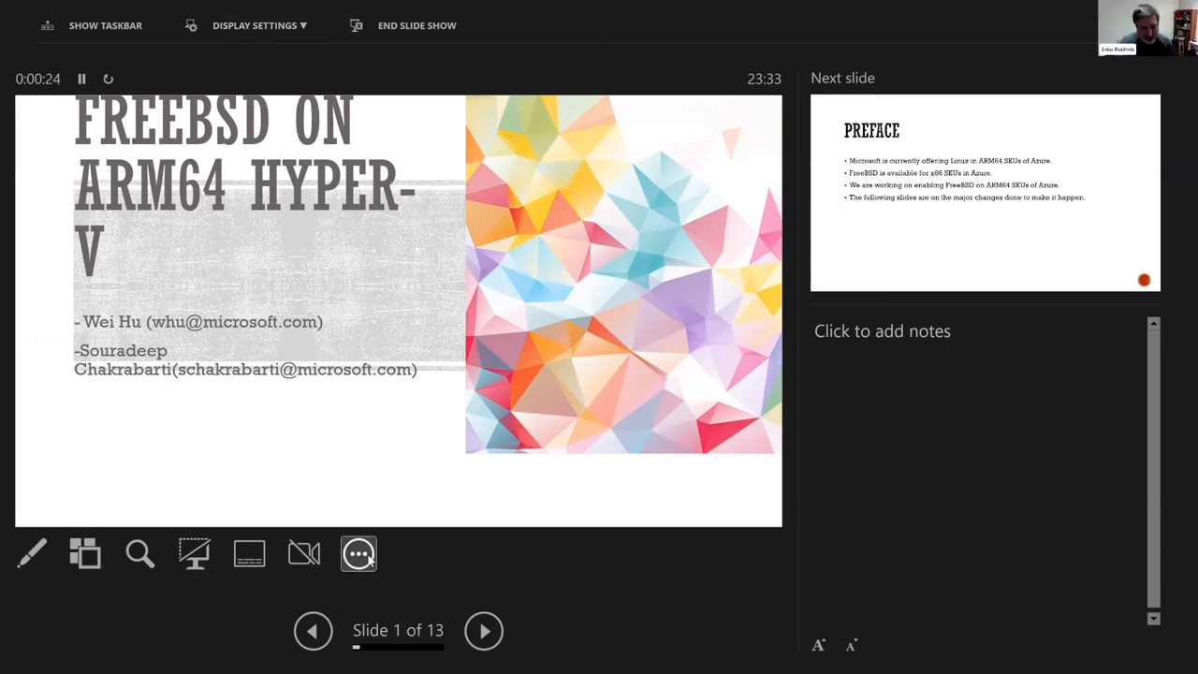
left_click(357, 553)
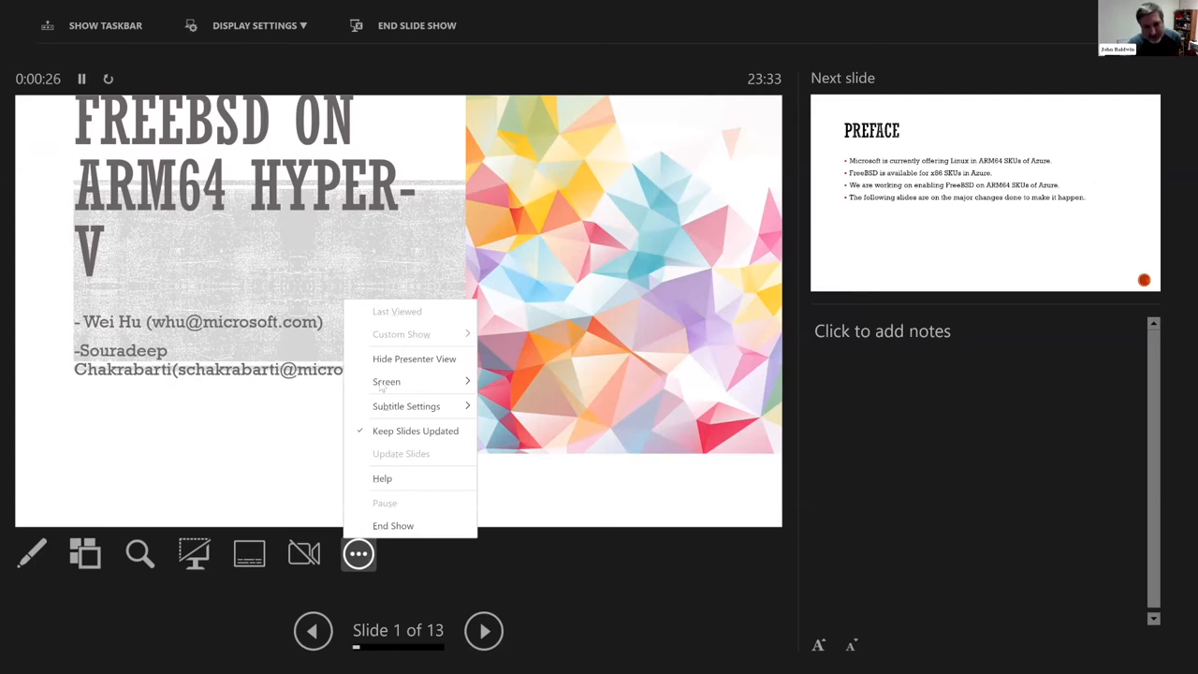
left_click(387, 381)
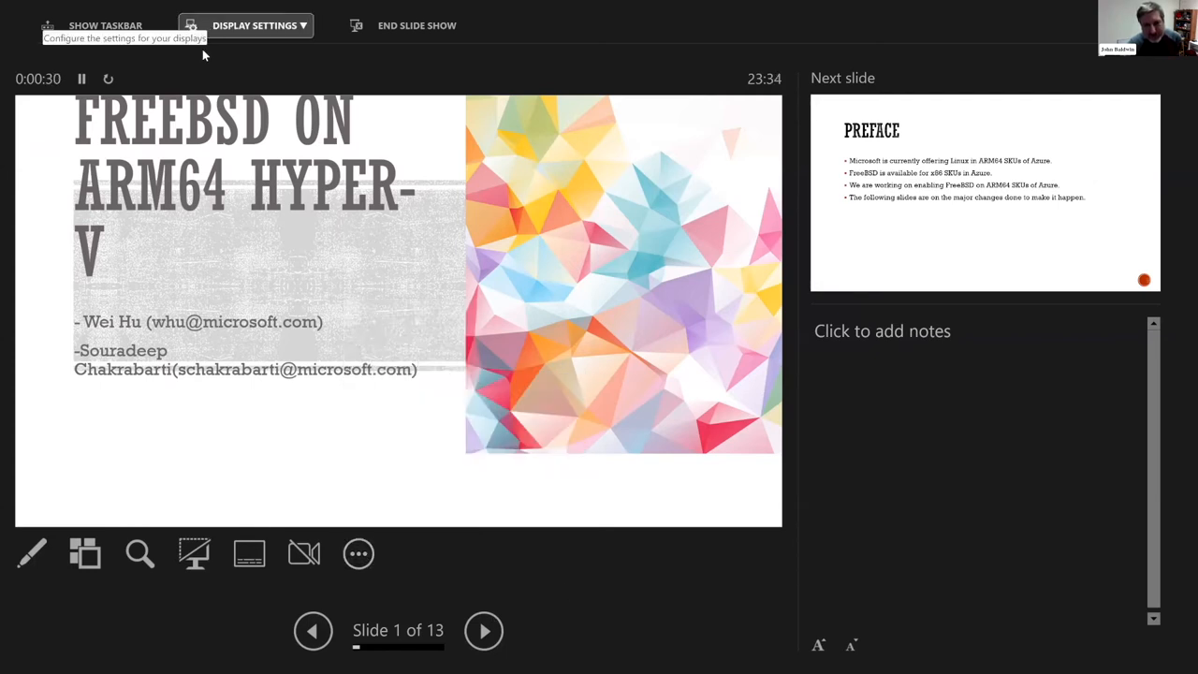
mouse_move(227, 65)
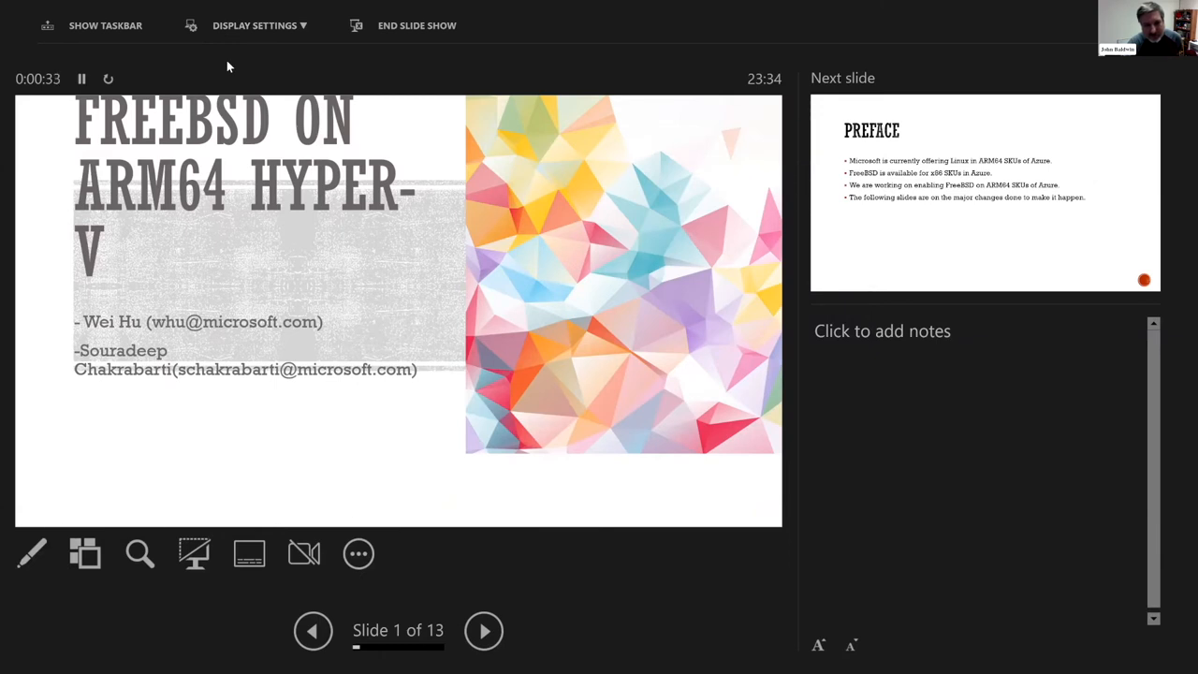
mouse_move(206, 72)
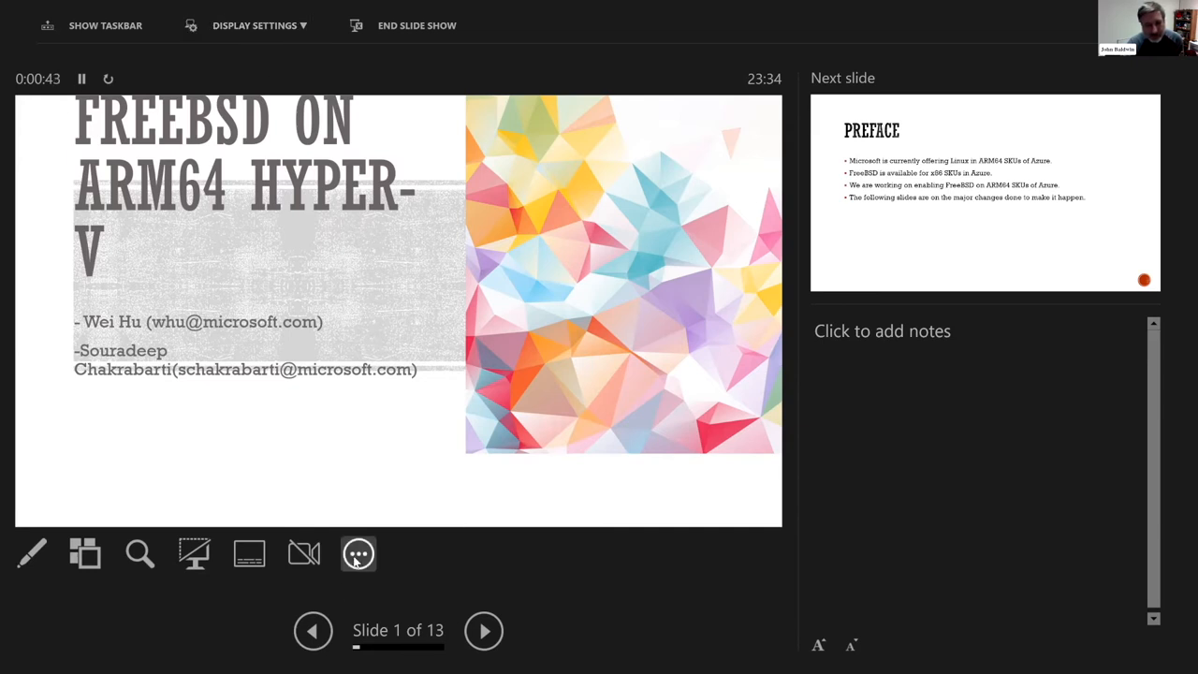
left_click(358, 553)
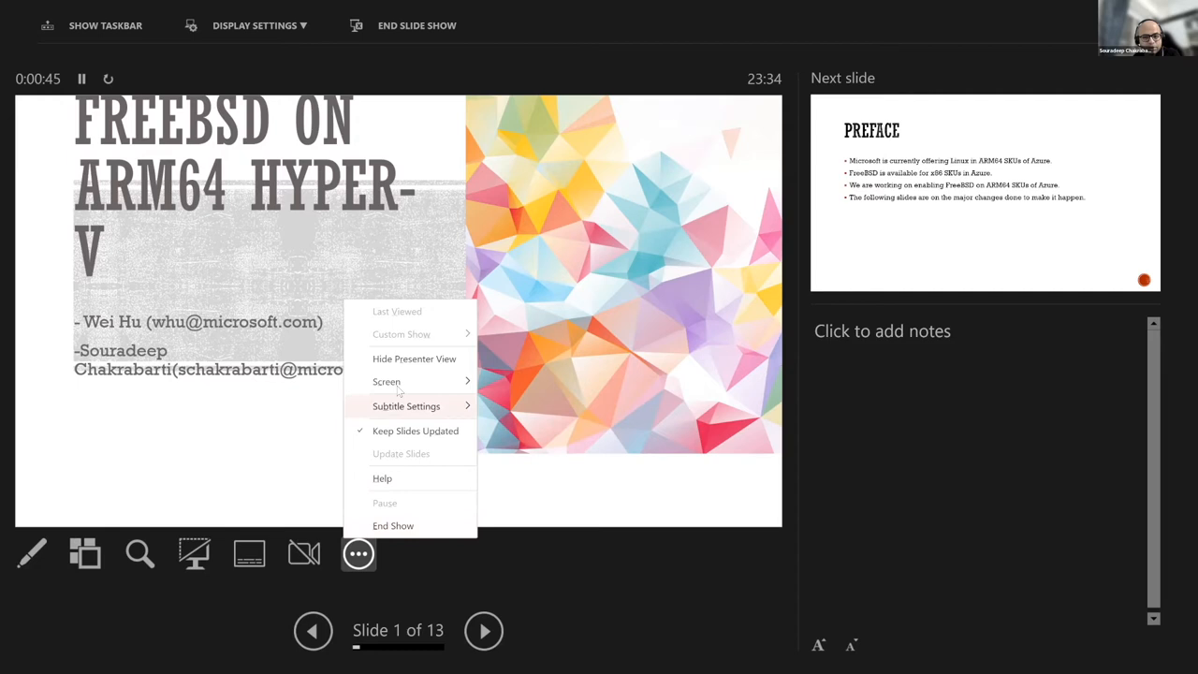
left_click(386, 382)
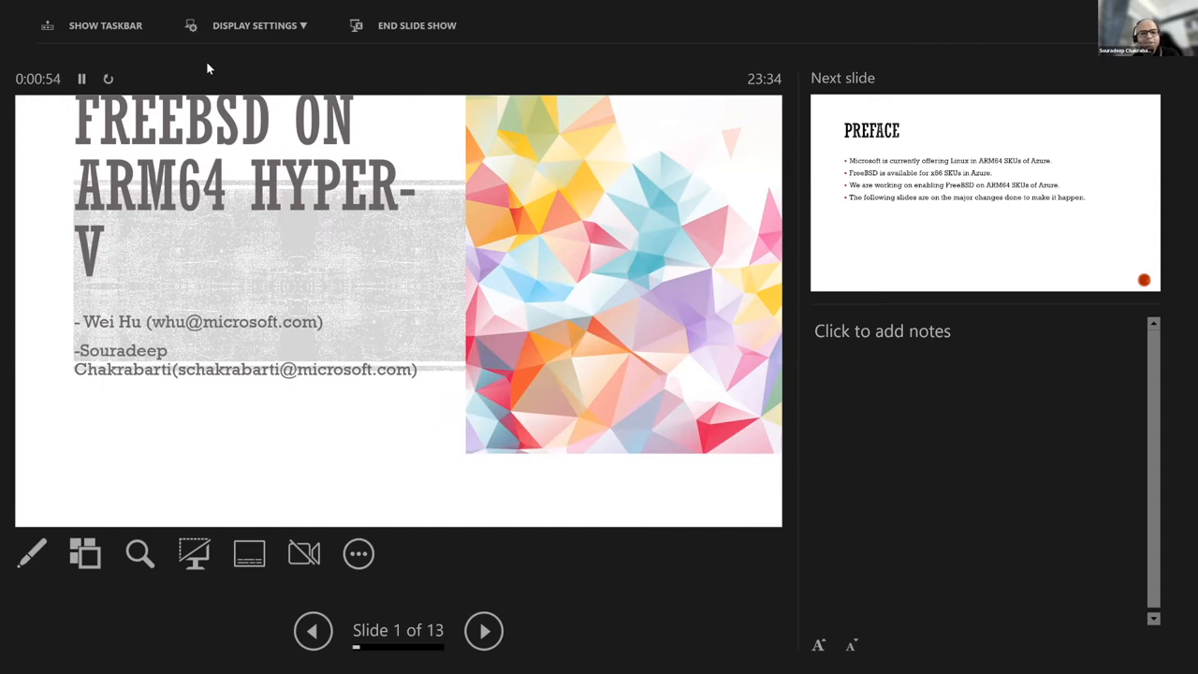
mouse_move(361, 77)
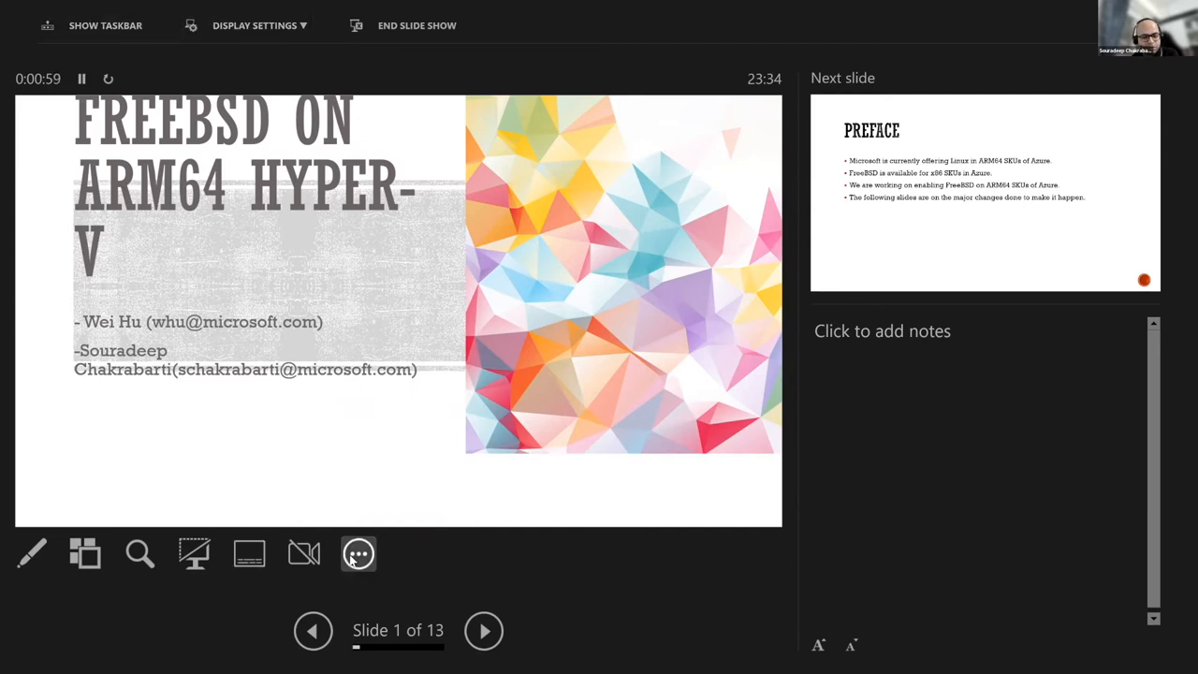
Dismiss the slideshow options menu and advance to slide 2, the PREFACE slide
left_click(358, 553)
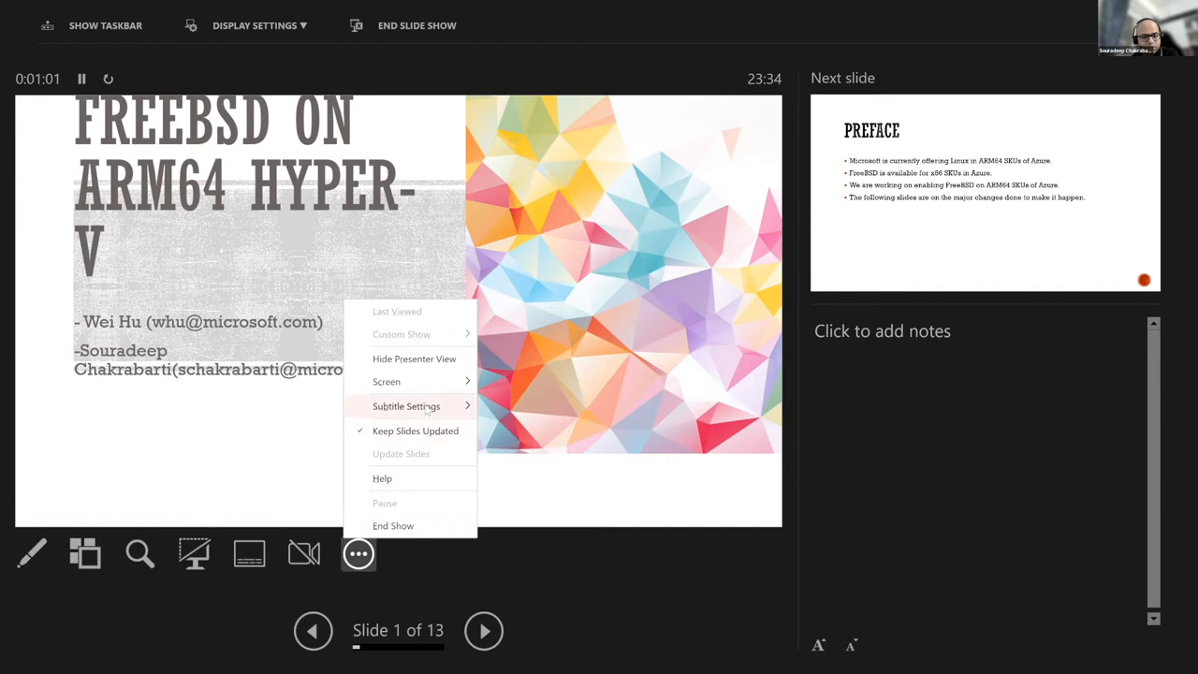
left_click(386, 382)
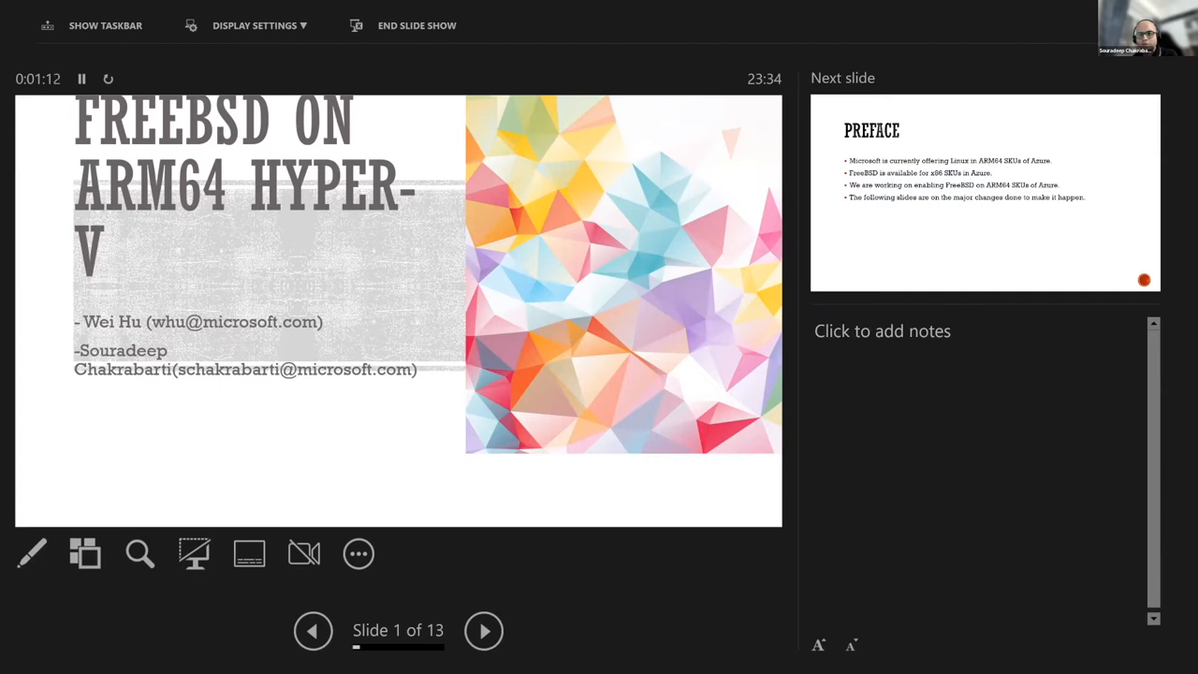
mouse_move(248, 25)
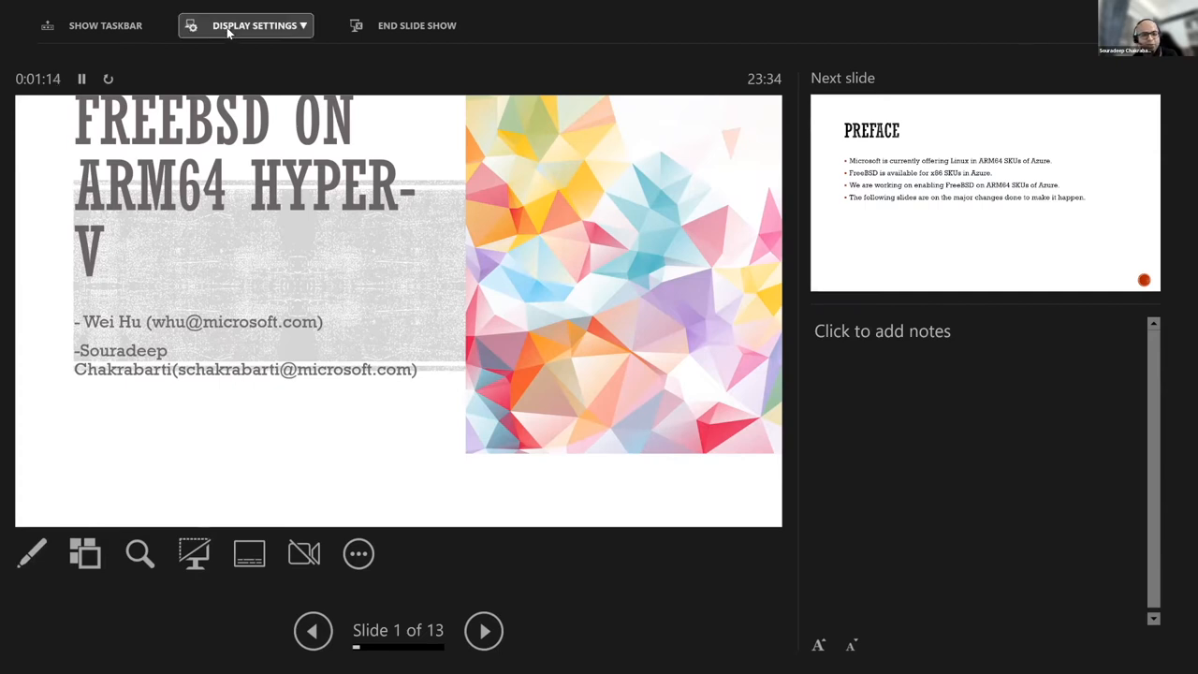
mouse_move(204, 64)
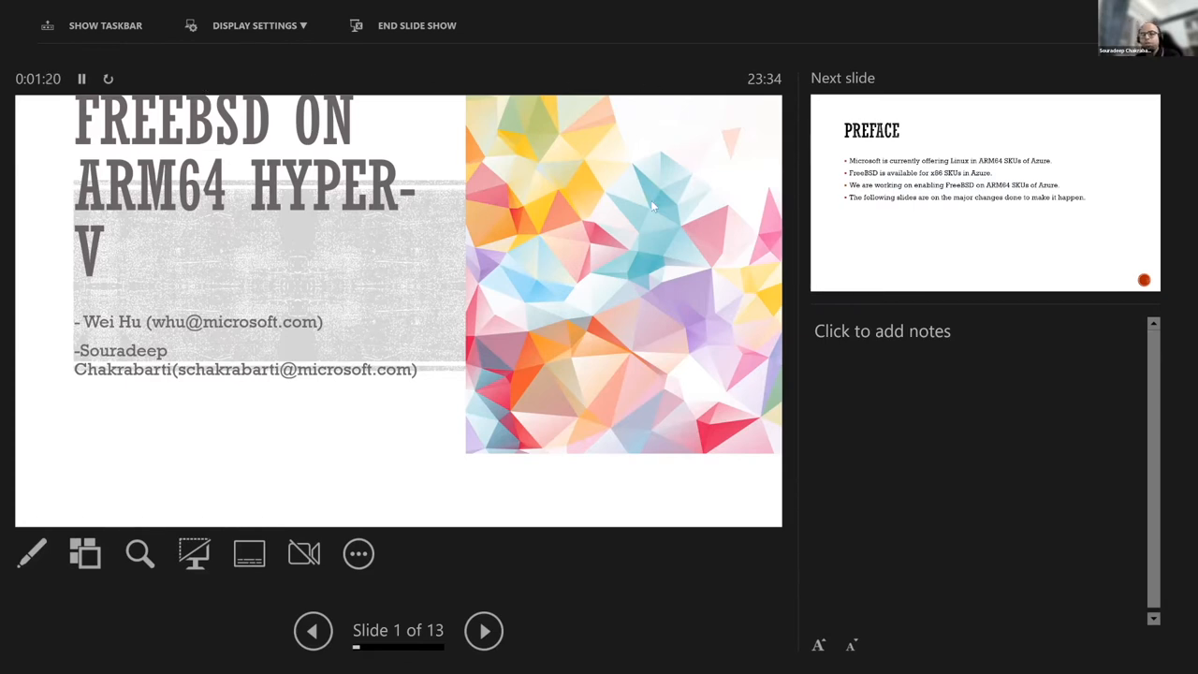
mouse_move(603, 422)
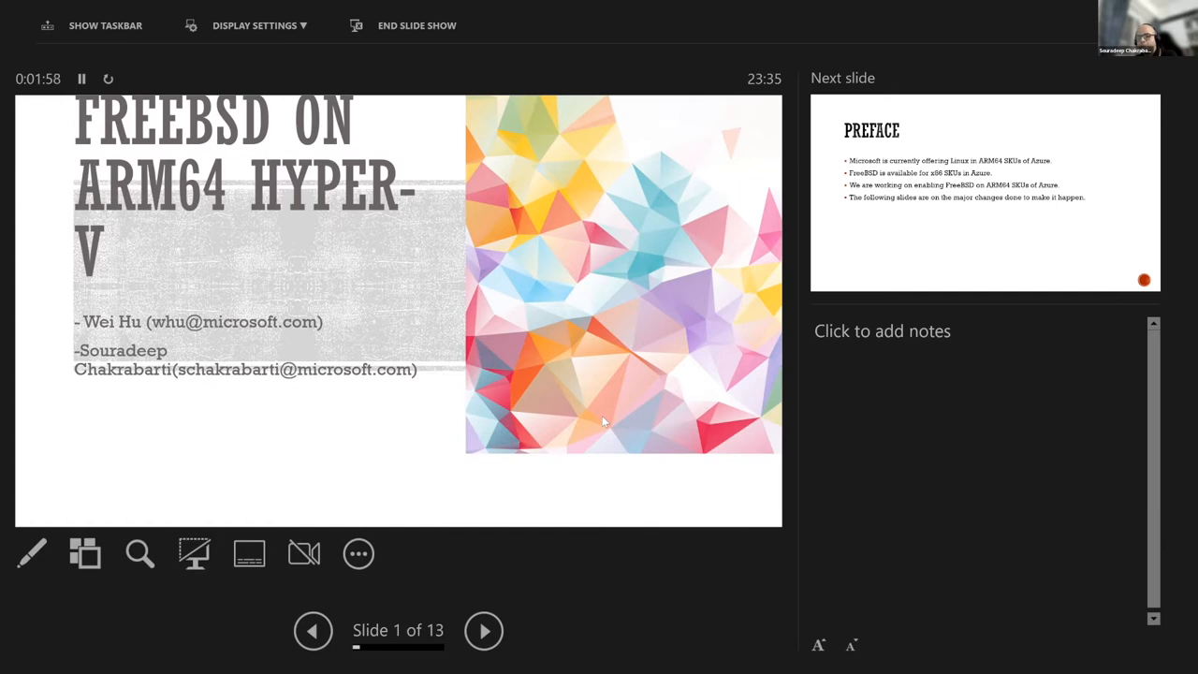
mouse_move(234, 660)
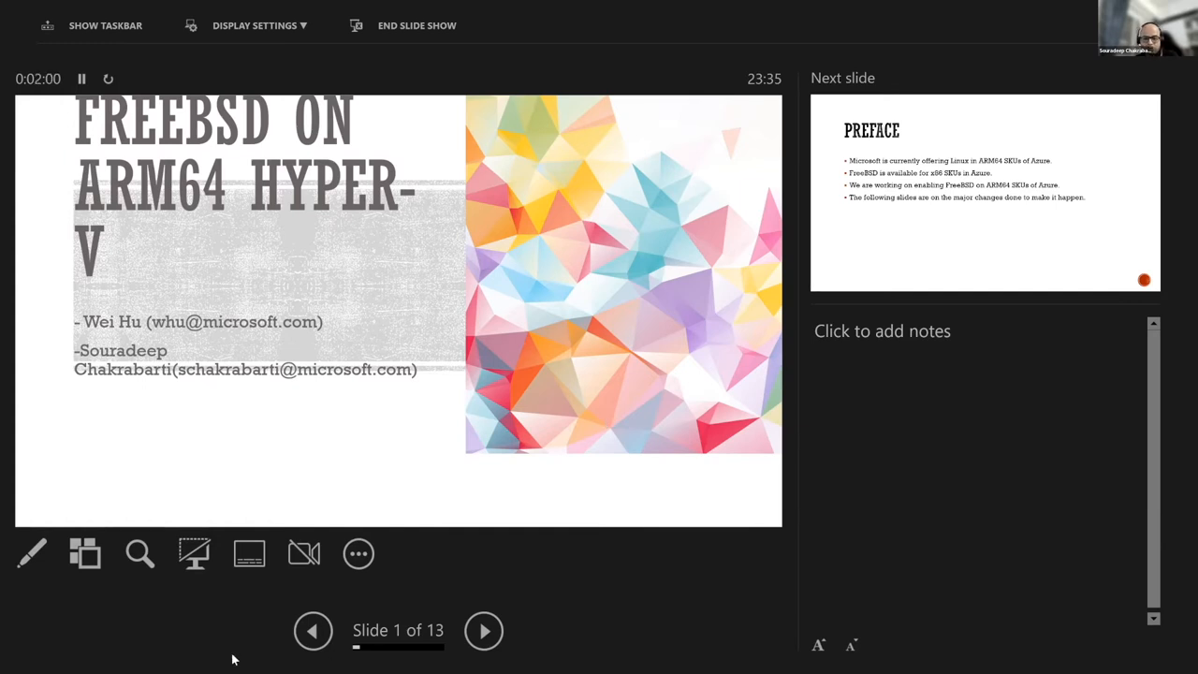
left_click(483, 631)
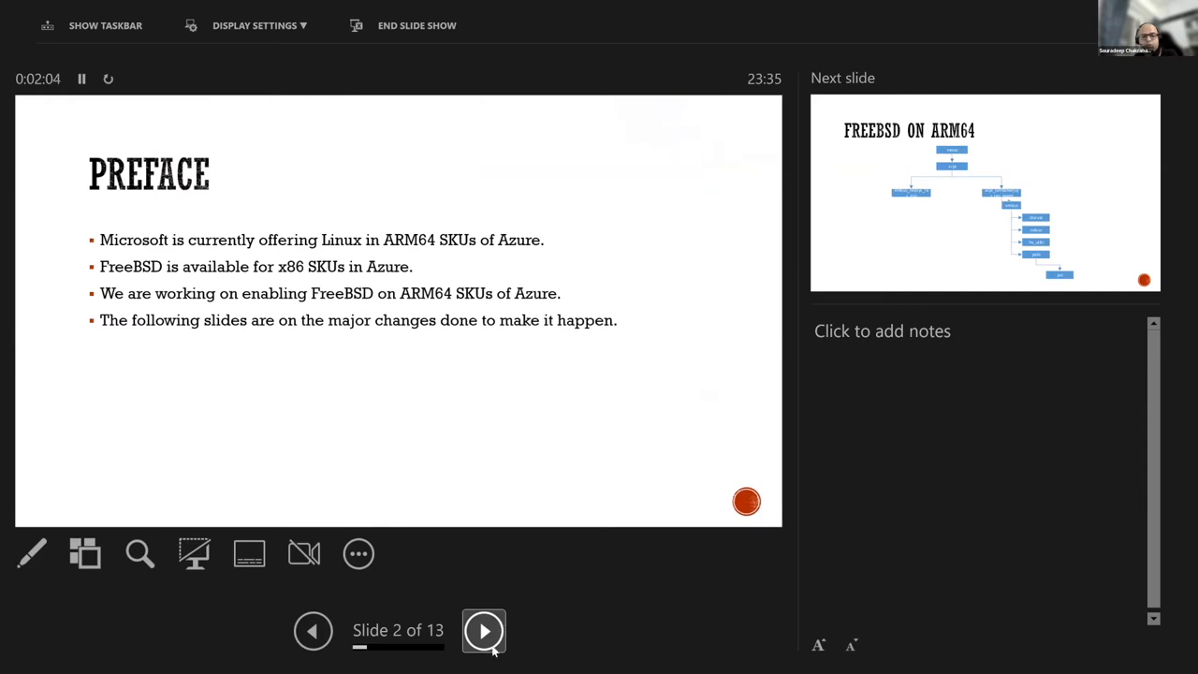
Advance to slide 3 of 13, the FreeBSD on ARM64 device tree diagram
left_click(482, 631)
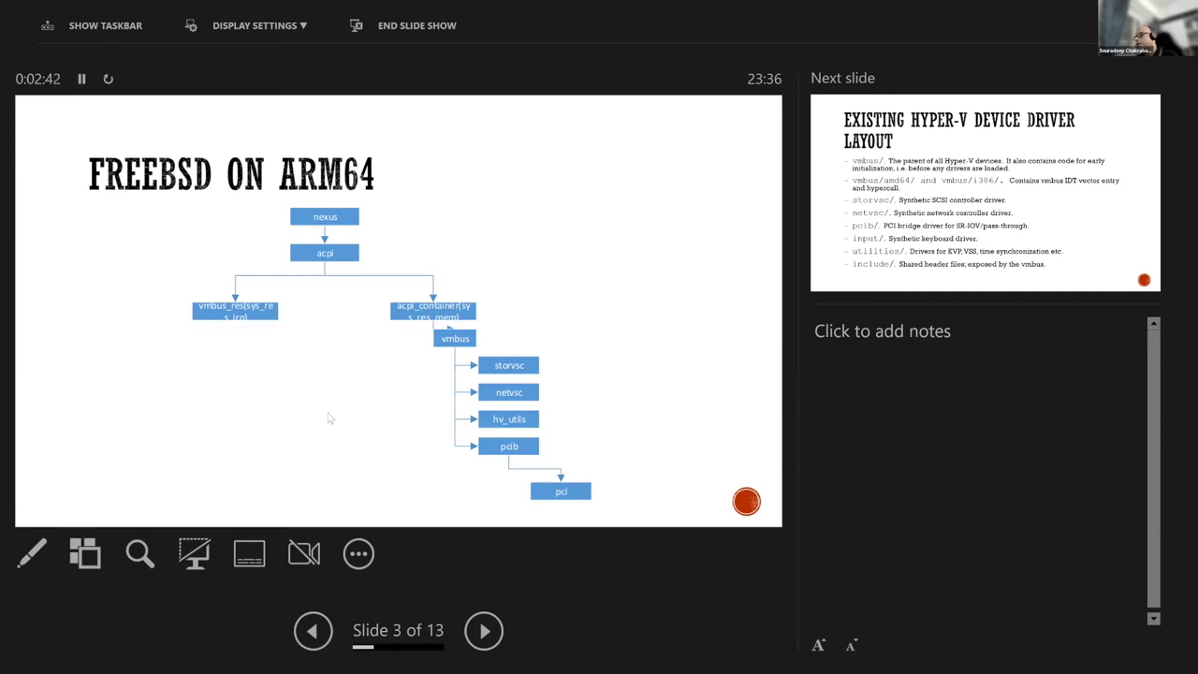
mouse_move(466, 558)
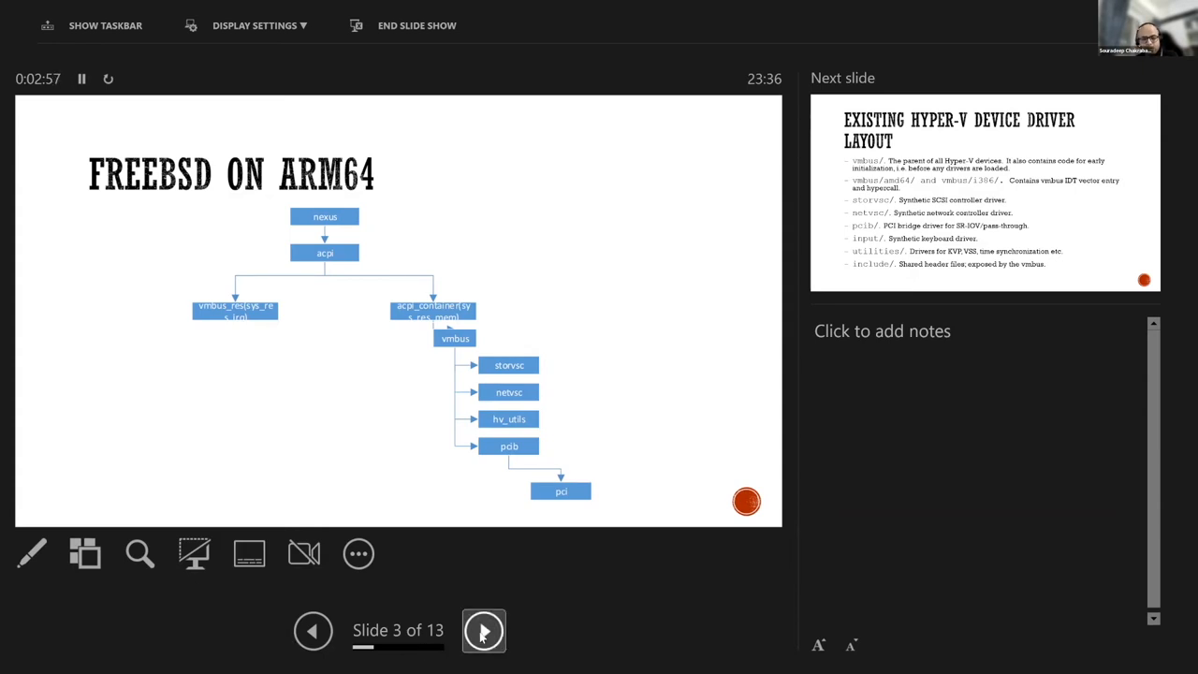
Advance to slide 4 of 13, the existing Hyper-V device driver layout
left_click(481, 631)
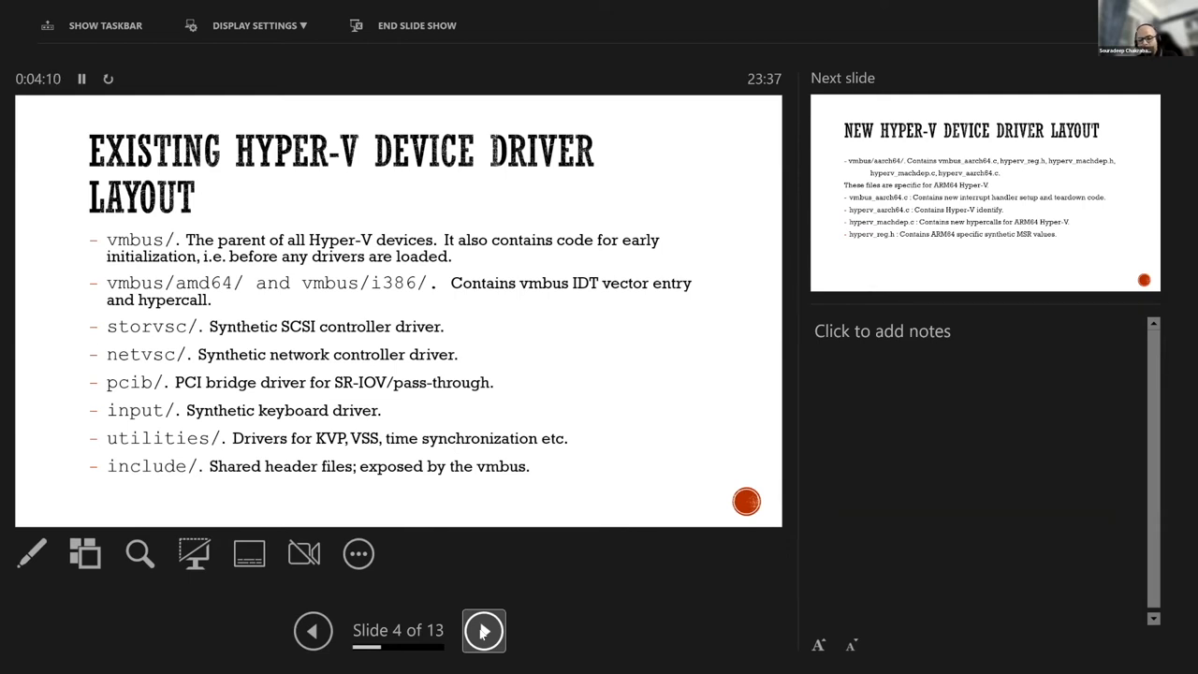
mouse_move(482, 632)
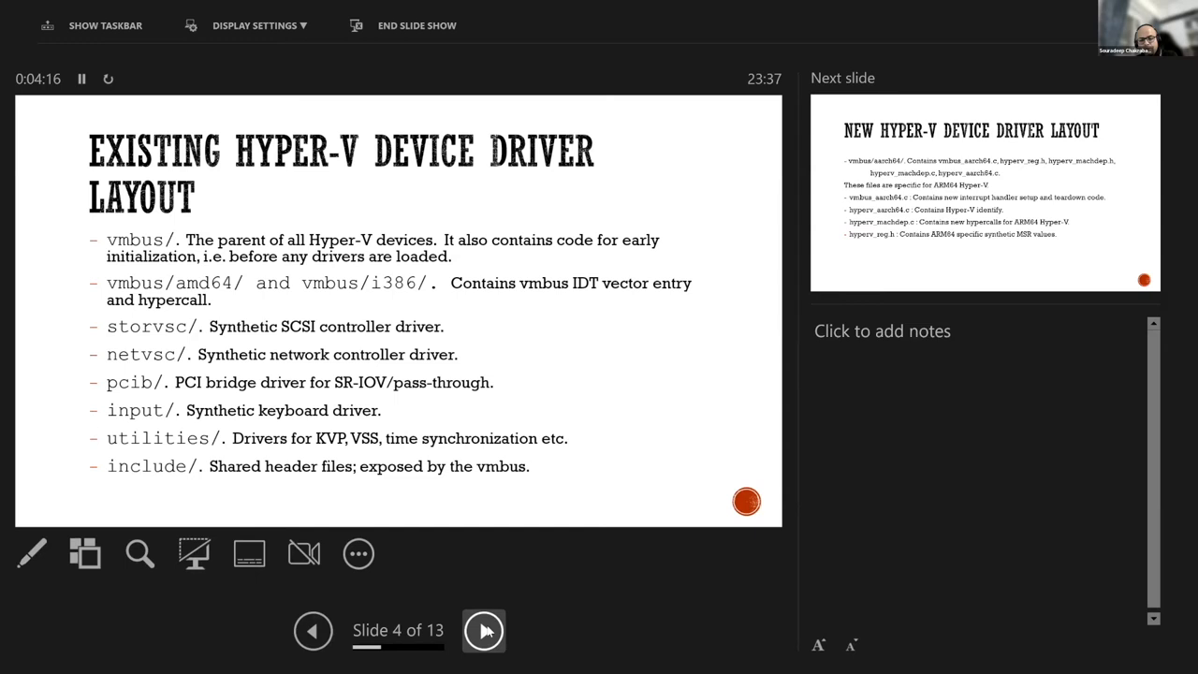
Advance to slide 5 of 13, the new Hyper-V ARM64 driver layout
left_click(486, 632)
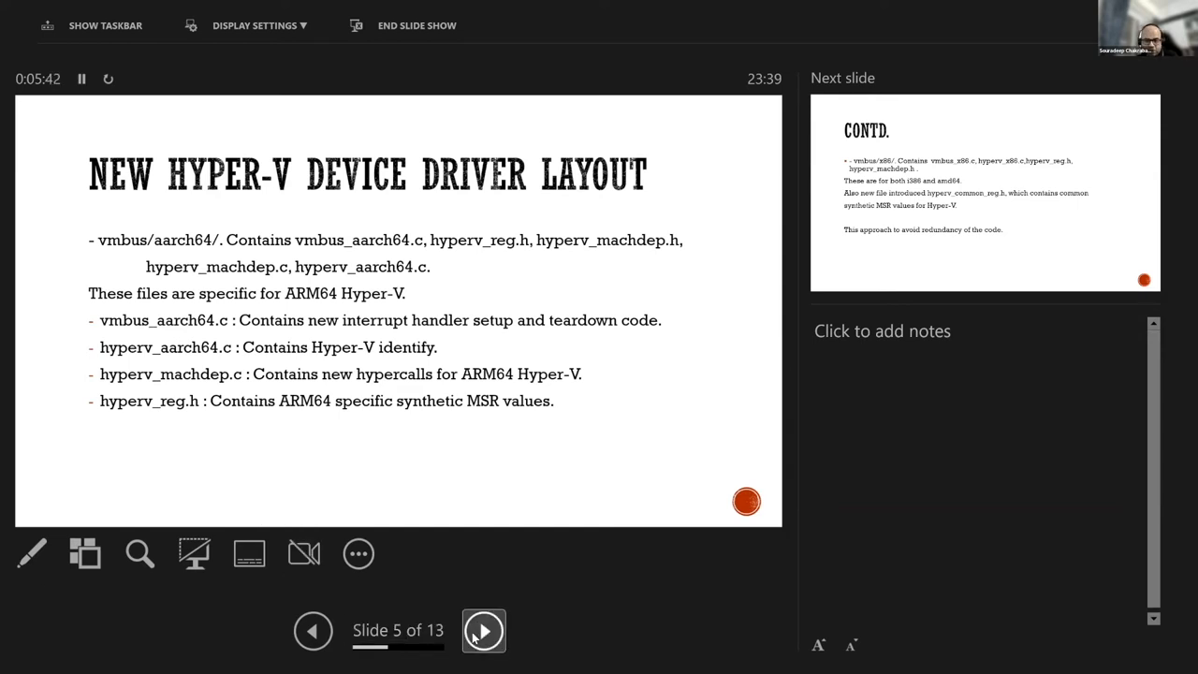
Advance to slide 6 of 13, the CONTD. slide on vmbus x86 files
left_click(483, 630)
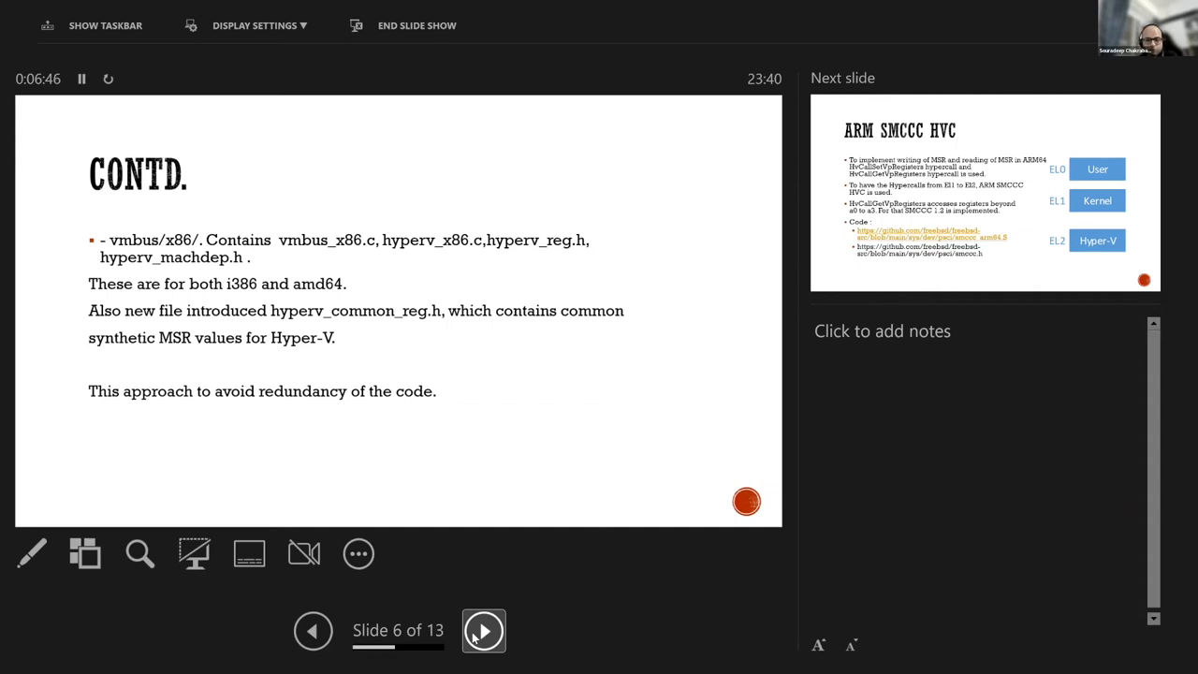
Advance to slide 7 of 13, the ARM SMCCC HVC exception-level slide
left_click(482, 632)
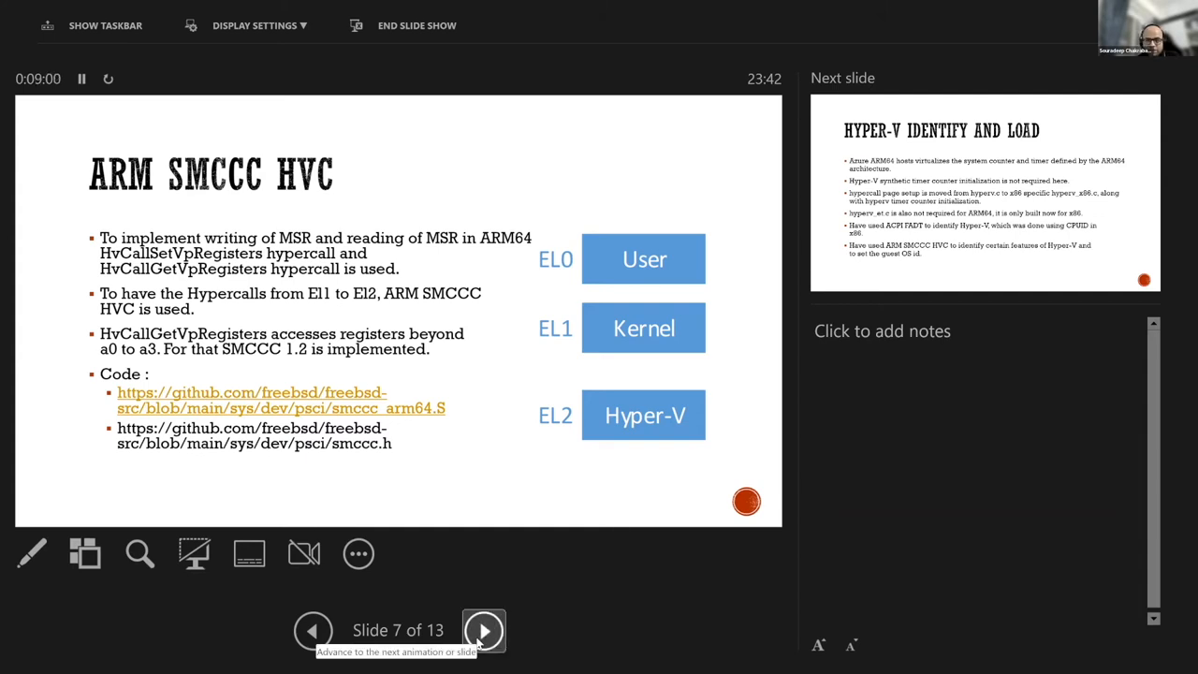
Advance to slide 8, Hyper-V Identify and Load, then to slide 9, Hyper-V VMBus
left_click(481, 631)
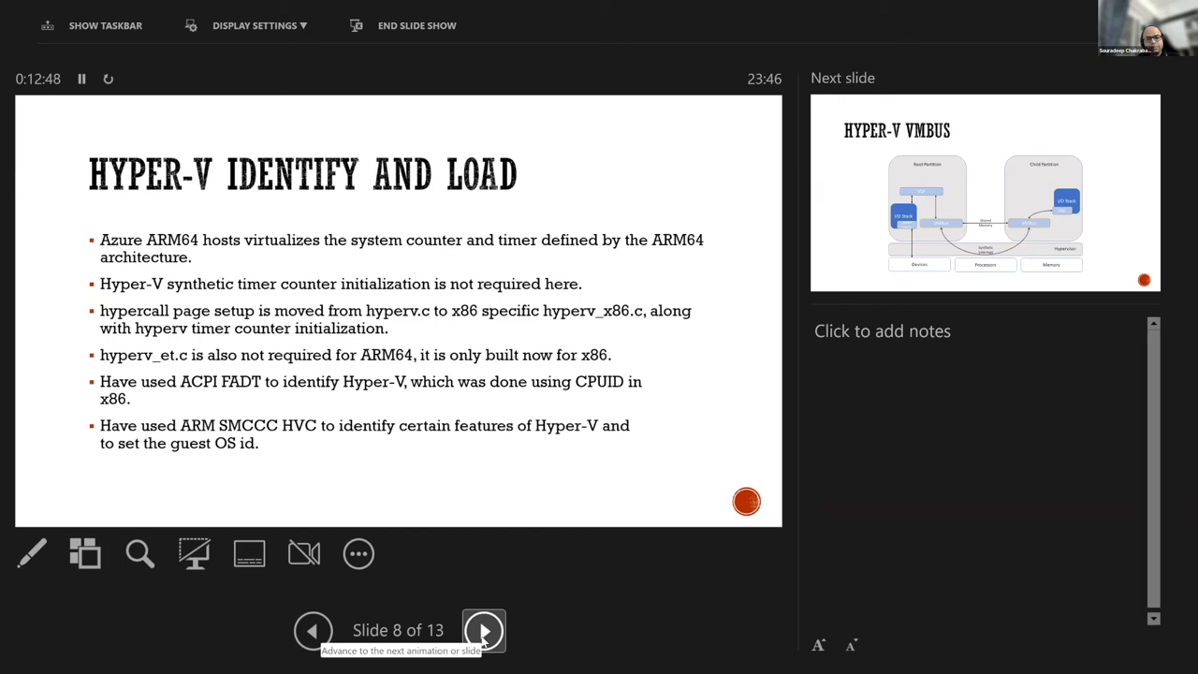
left_click(482, 631)
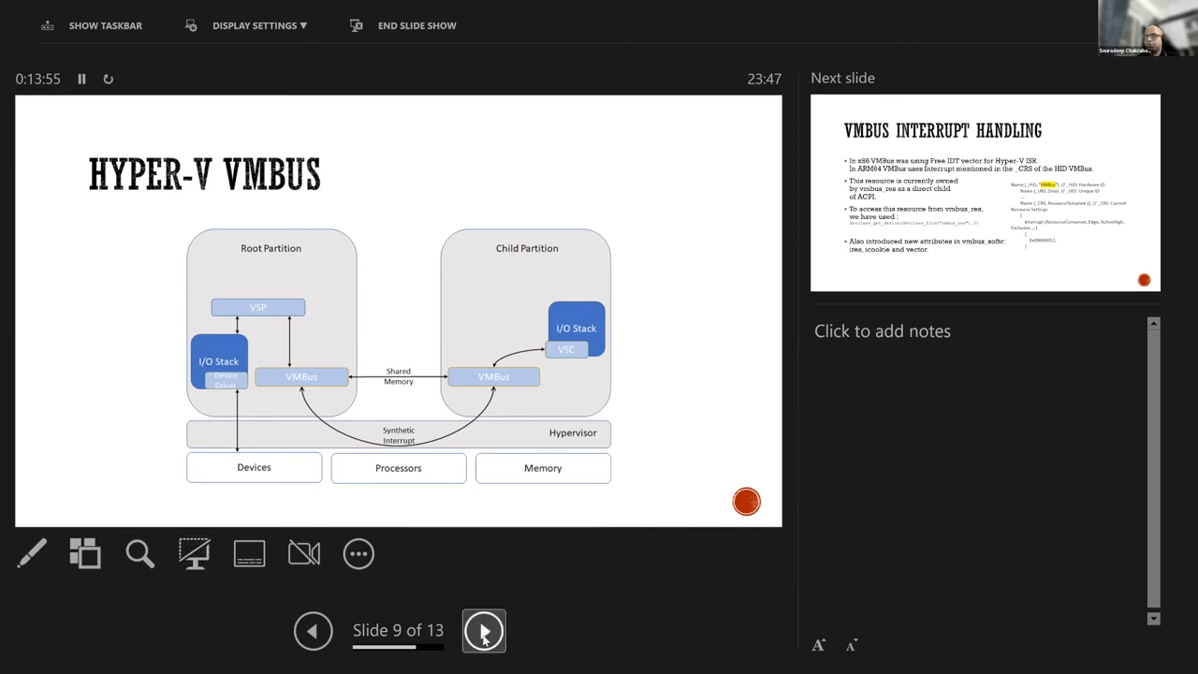
Advance past the VMBus diagram to the VMBus interrupt handling slide
left_click(482, 631)
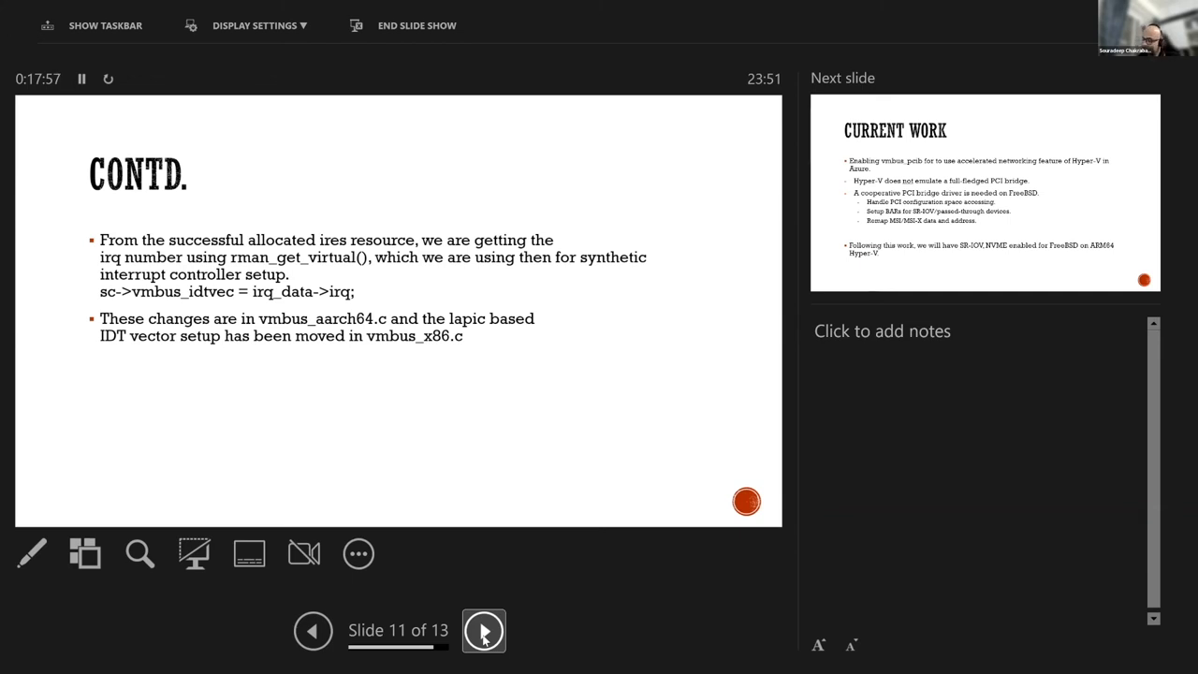
Advance to Current Work, peek at Thank You and Q&A, then return to slide 12
left_click(482, 630)
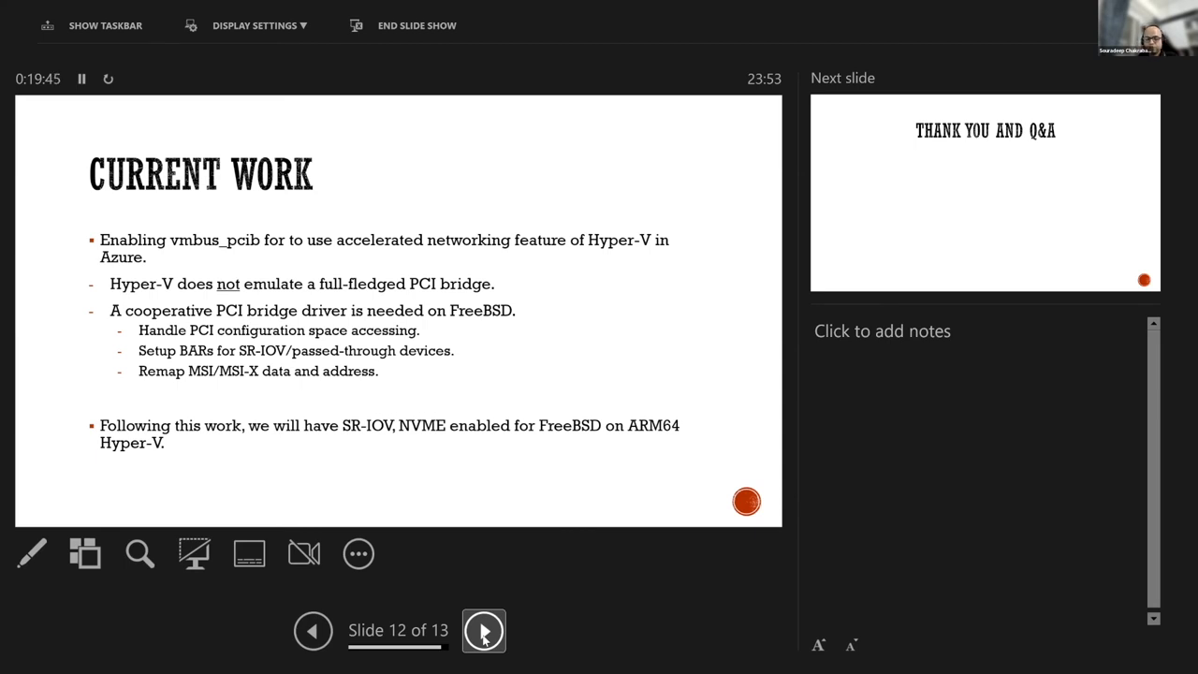
left_click(481, 630)
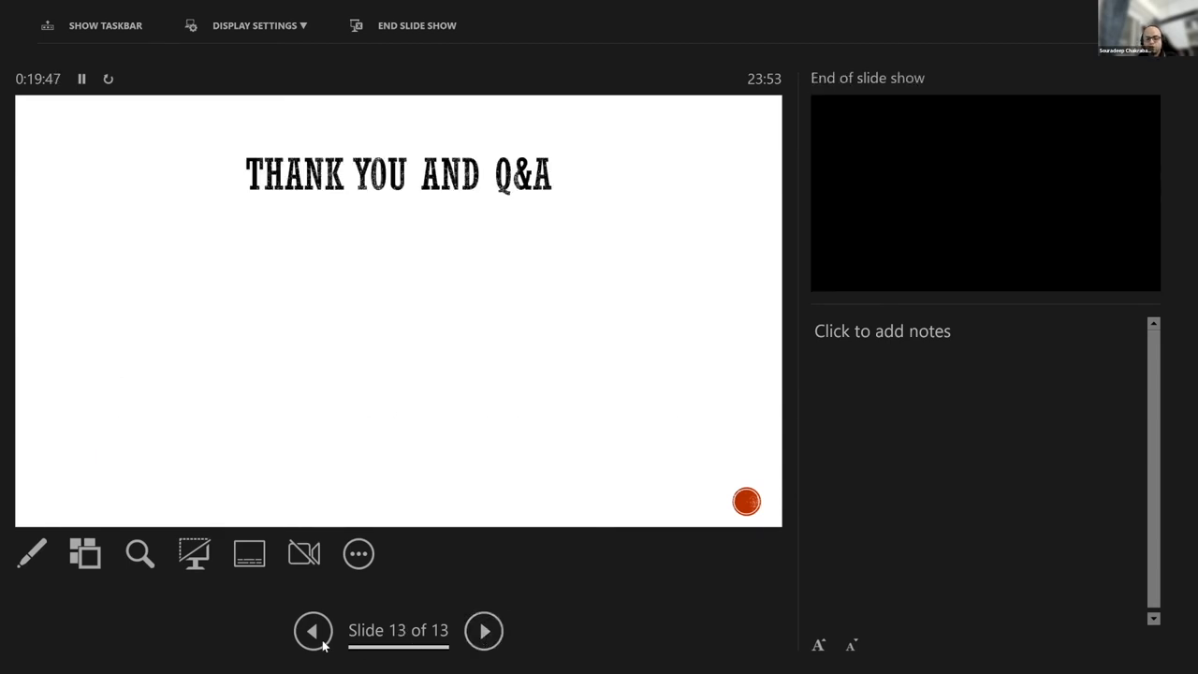
left_click(313, 631)
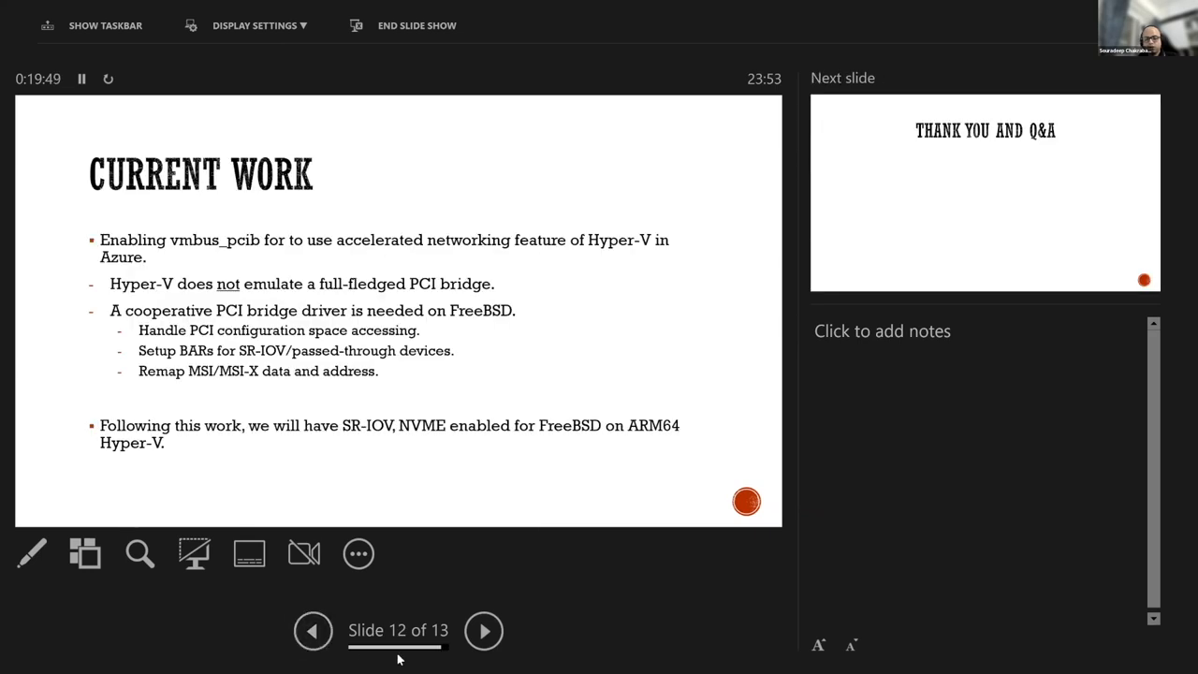
mouse_move(596, 153)
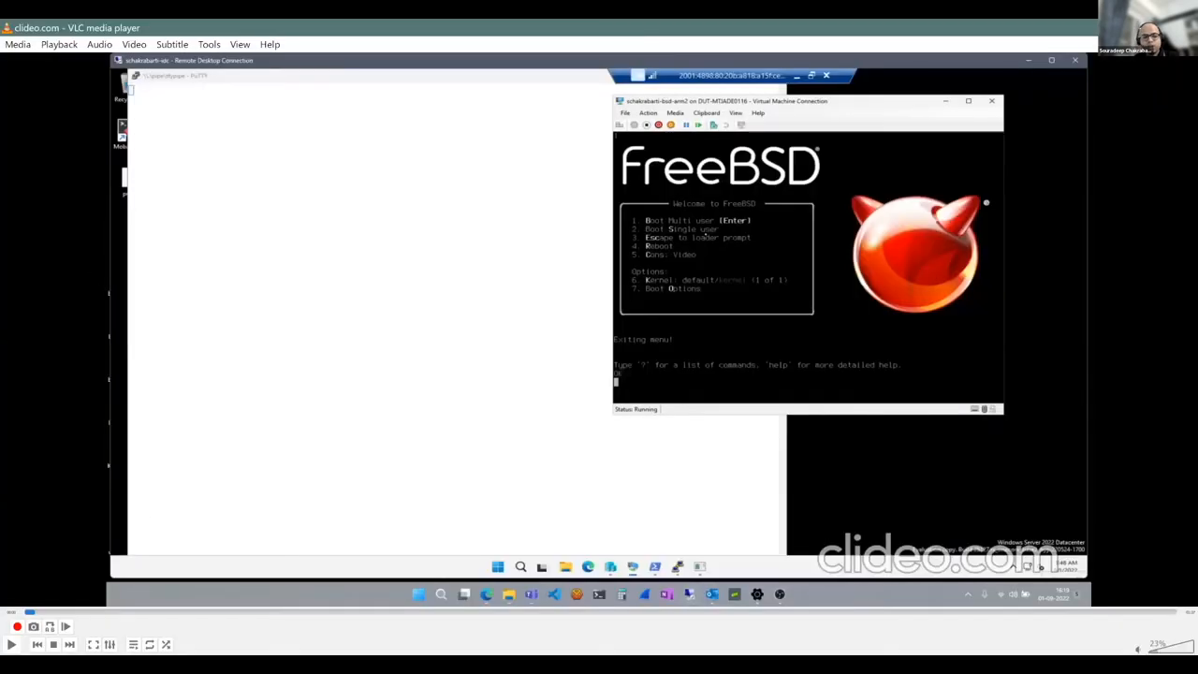
mouse_move(100, 326)
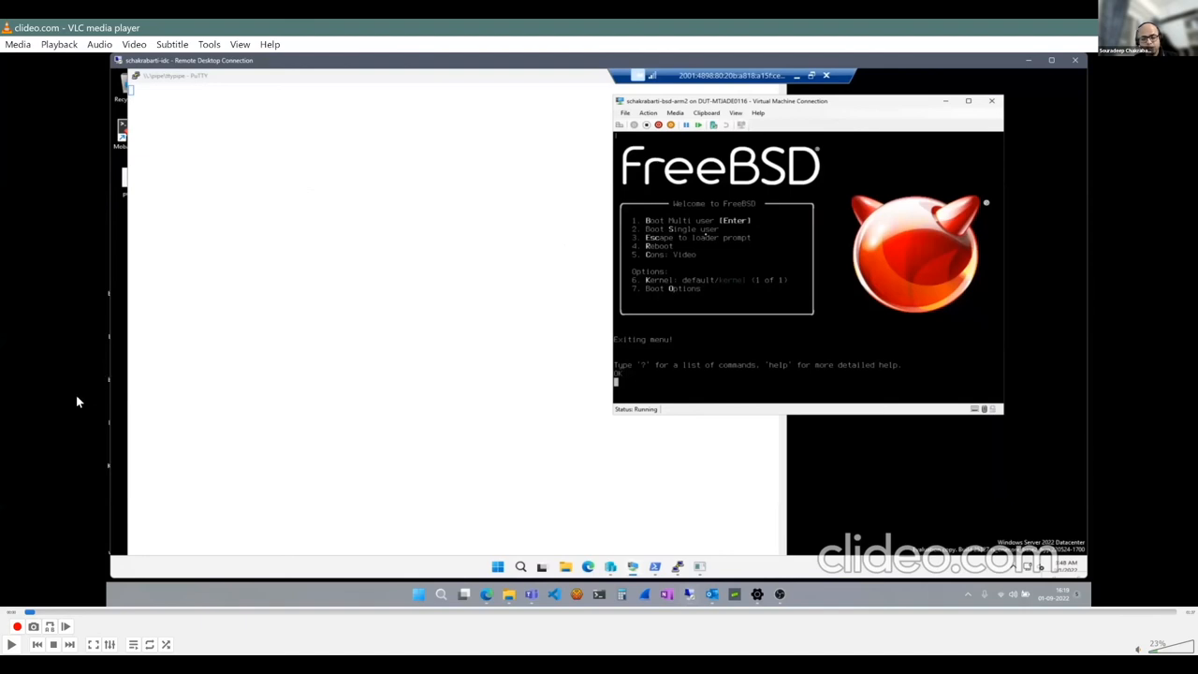
mouse_move(32, 424)
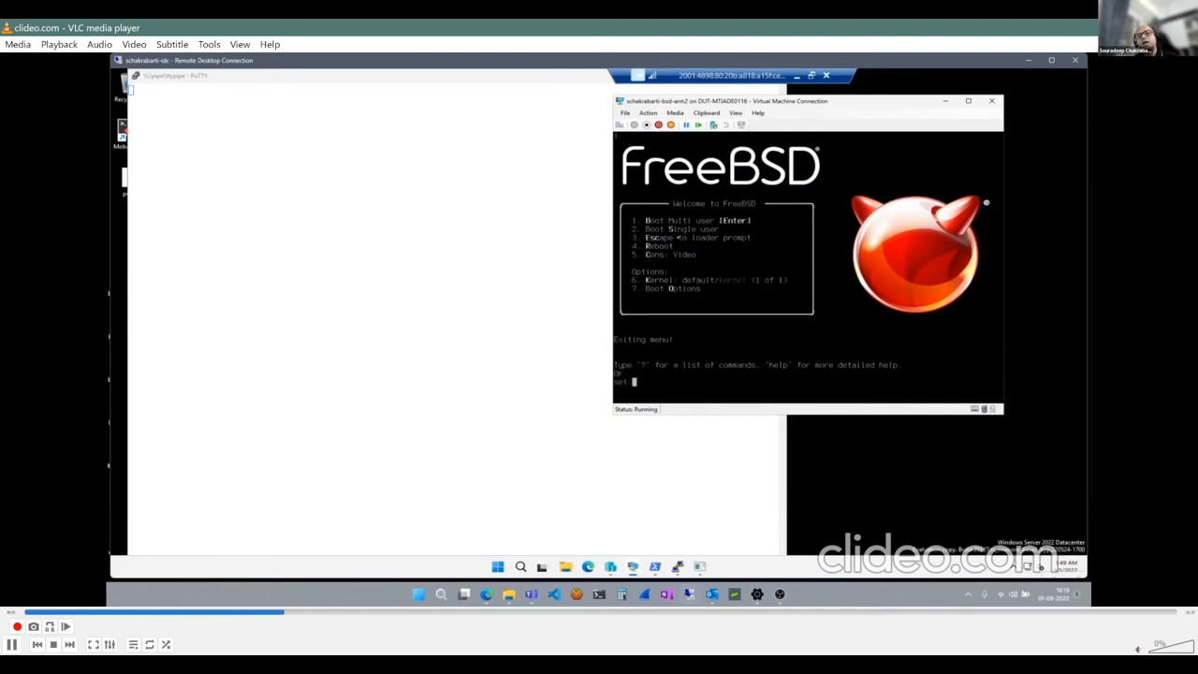
Set boot_serial to yes at the FreeBSD loader prompt and start the boot command
type("boot_s")
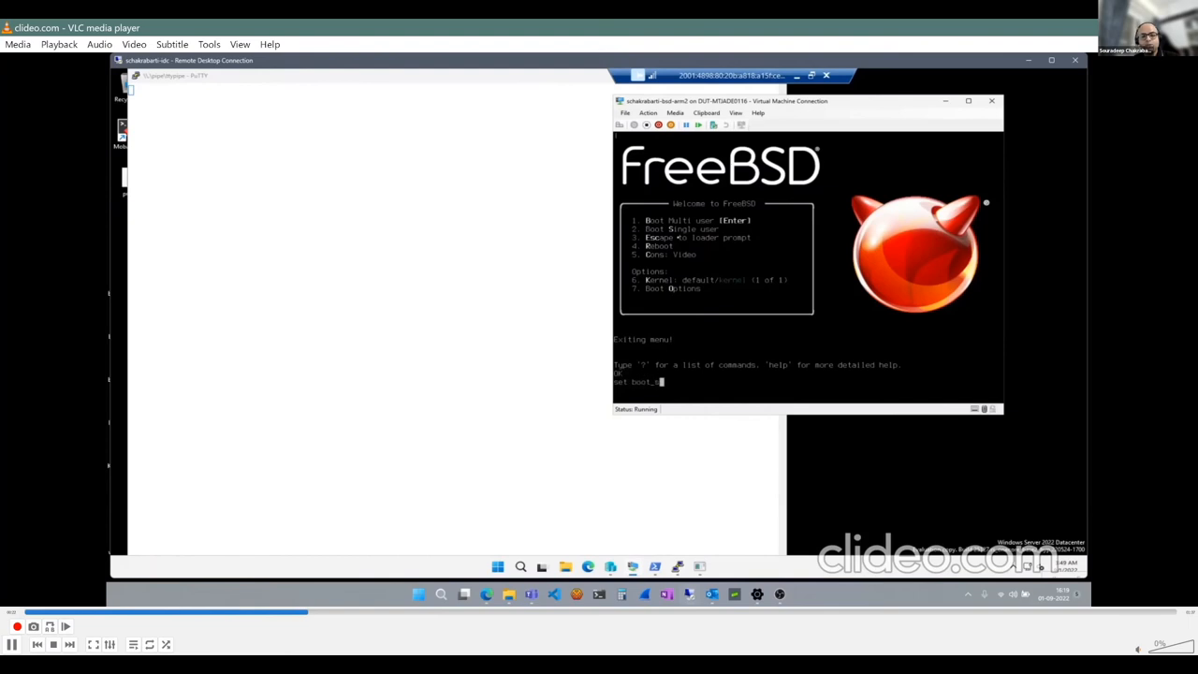
type("erial=\"yes")
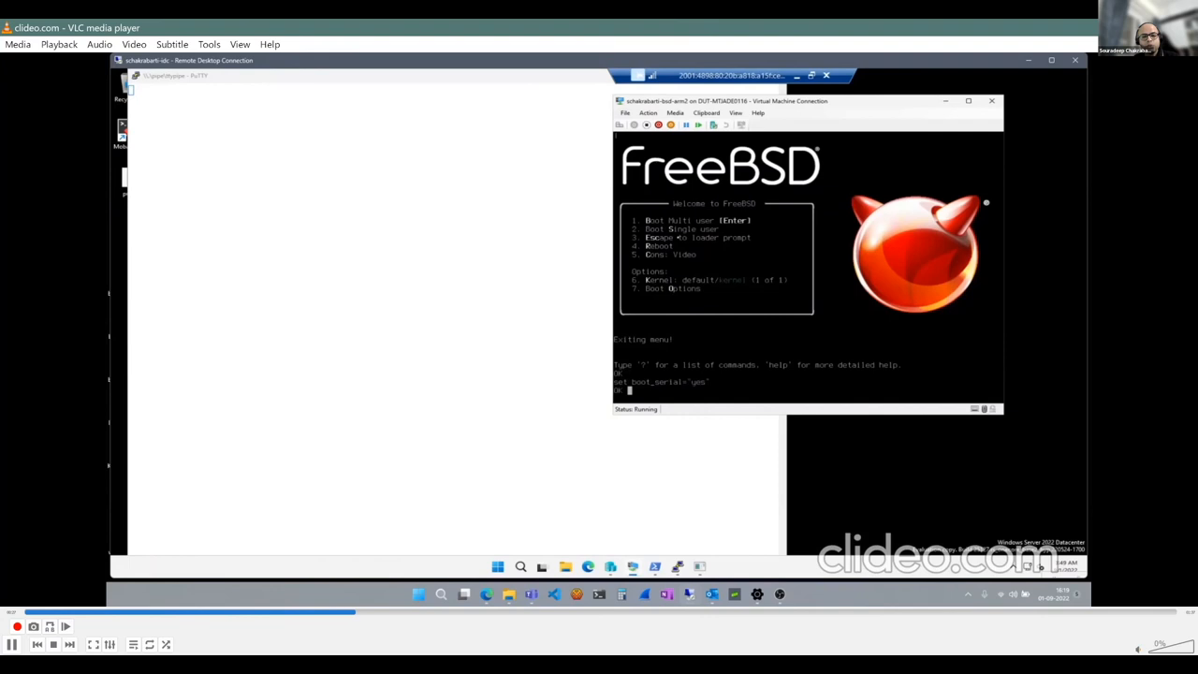
type("boot -")
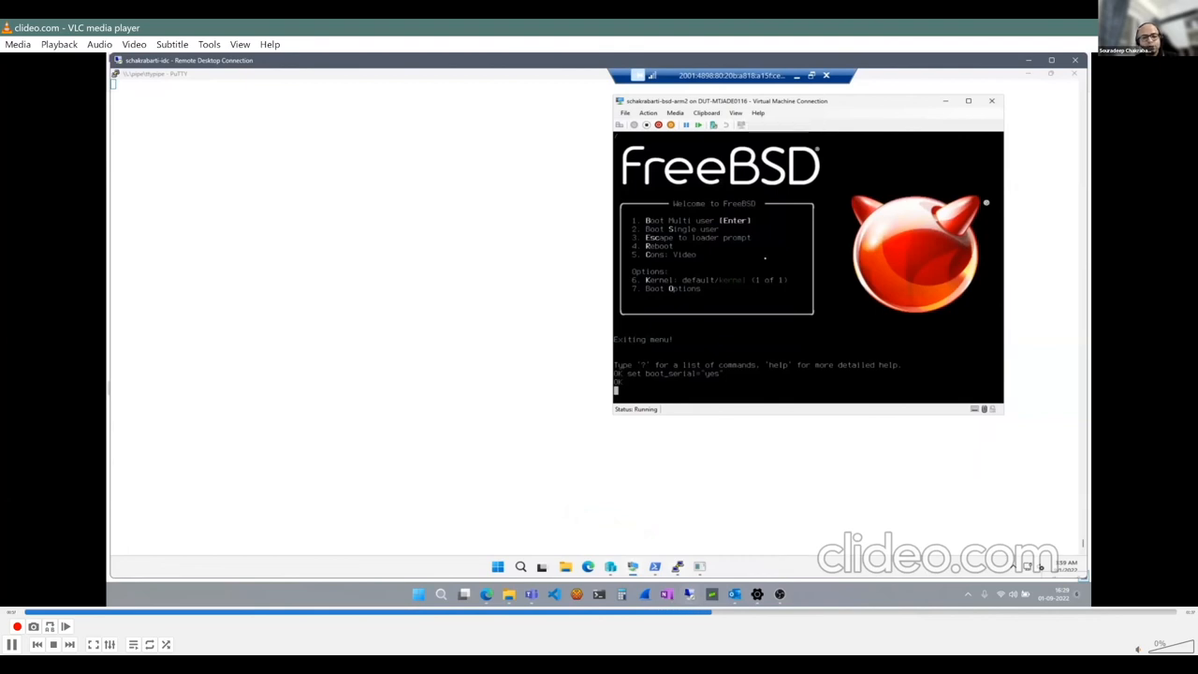
mouse_move(601, 454)
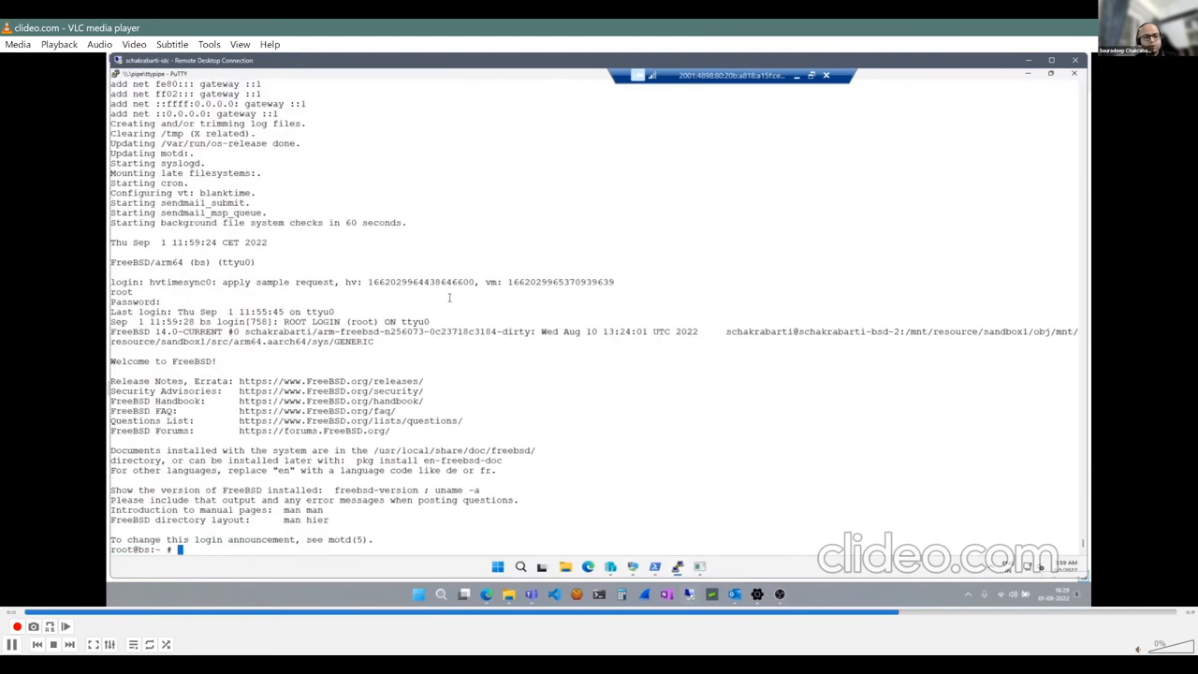
Play the demo through df -h, ifconfig, google ping and uname -a output, then pause
type("df -h")
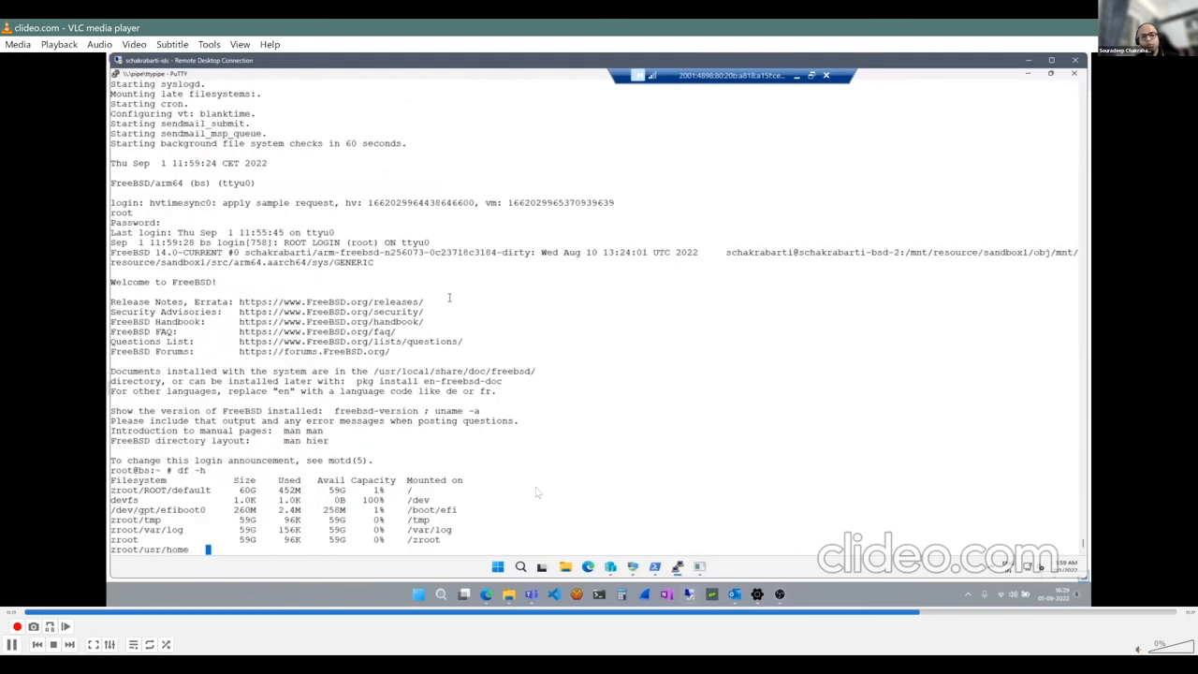
type("ifconfig -a")
type("ping www.google.com")
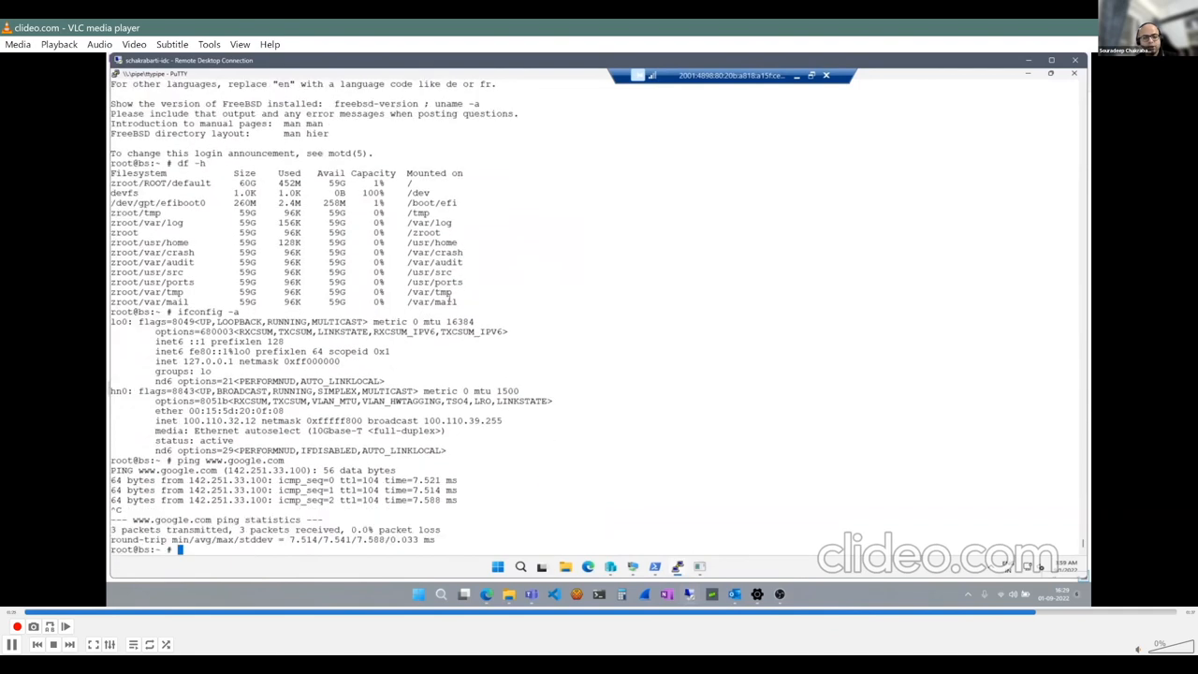
type("uname -")
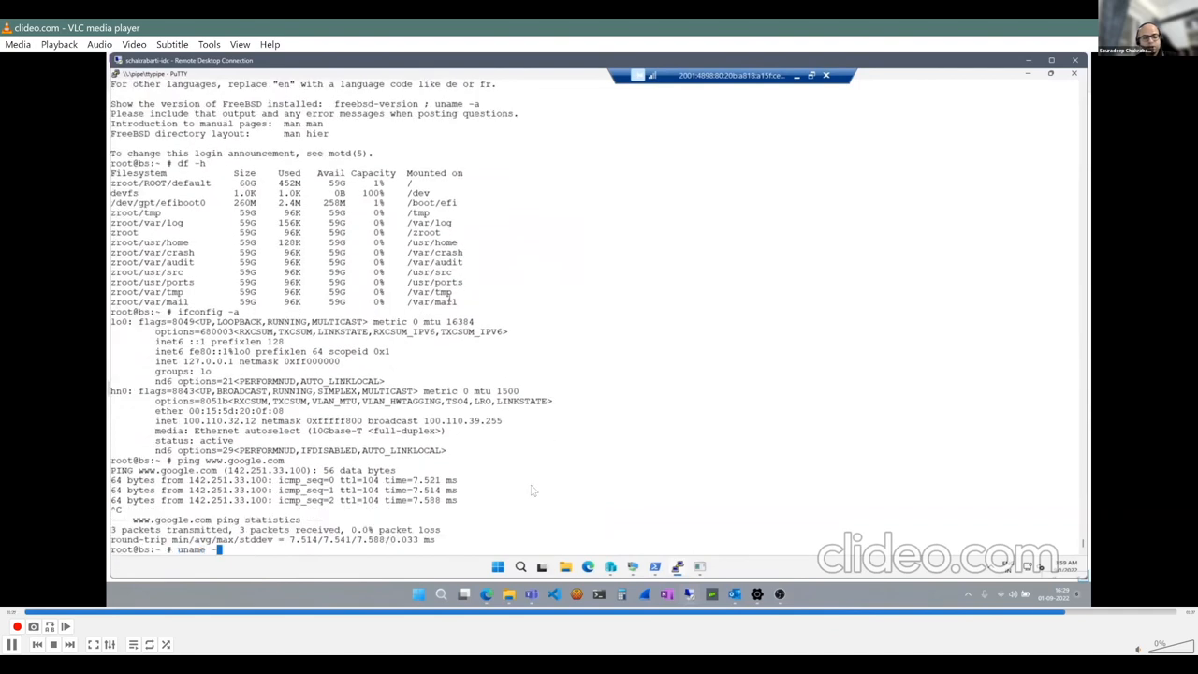
key("Return")
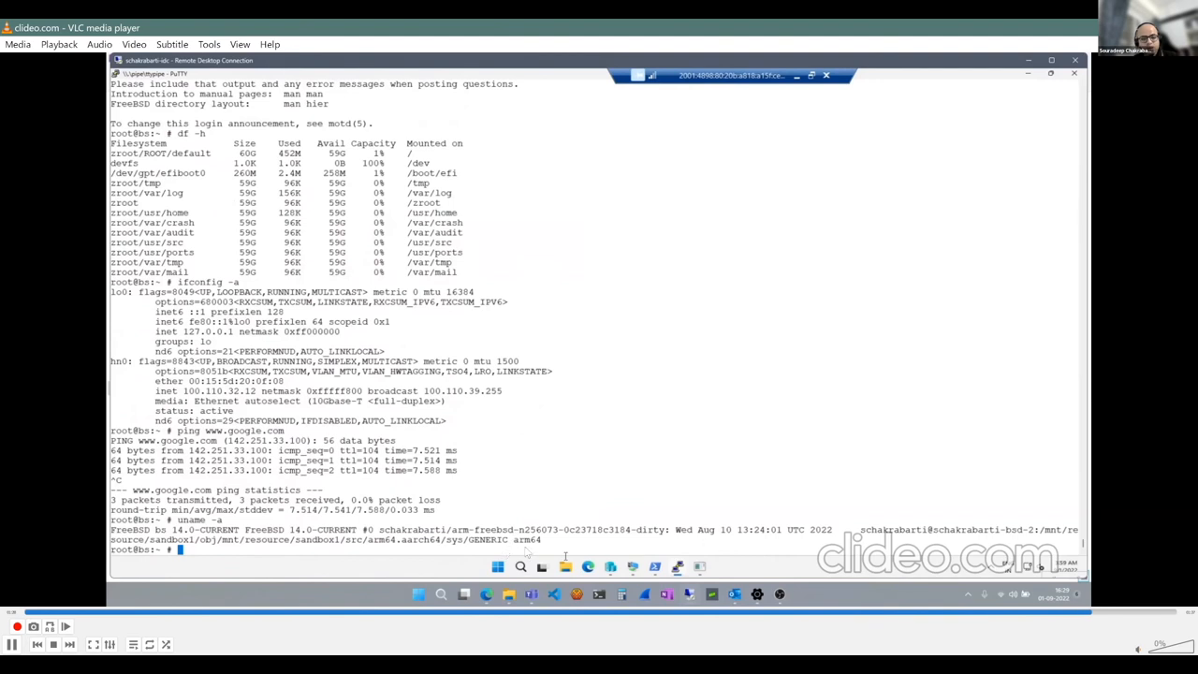
mouse_move(782, 396)
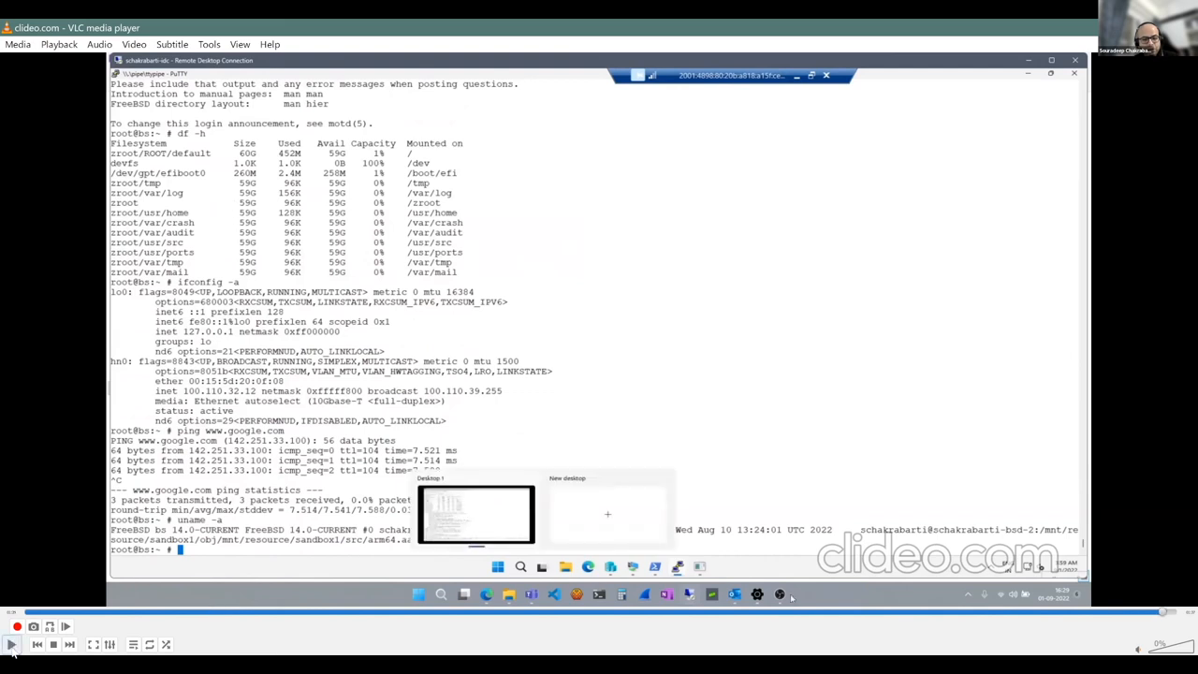
mouse_move(578, 136)
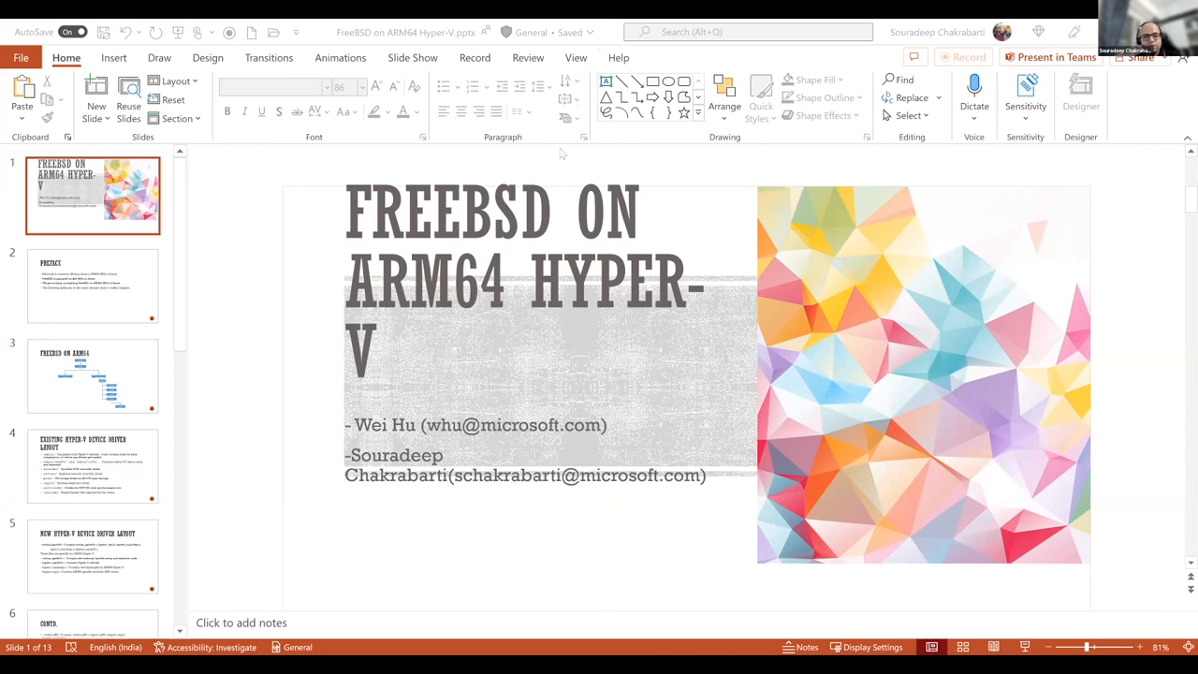
mouse_move(420, 148)
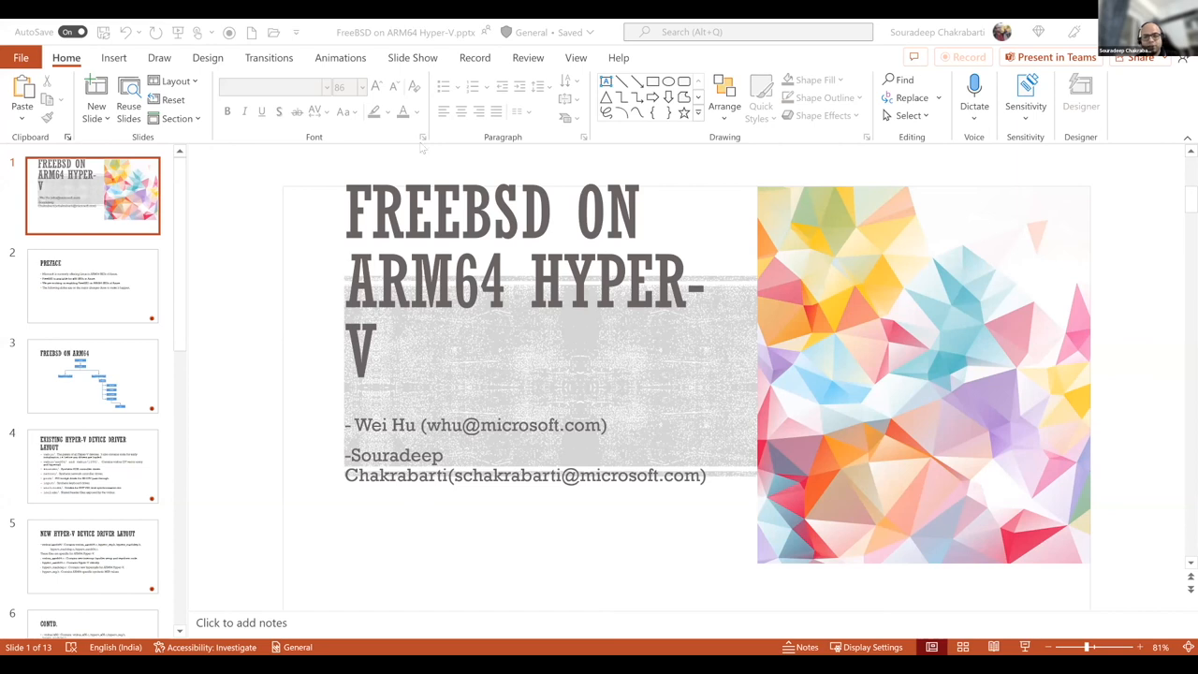